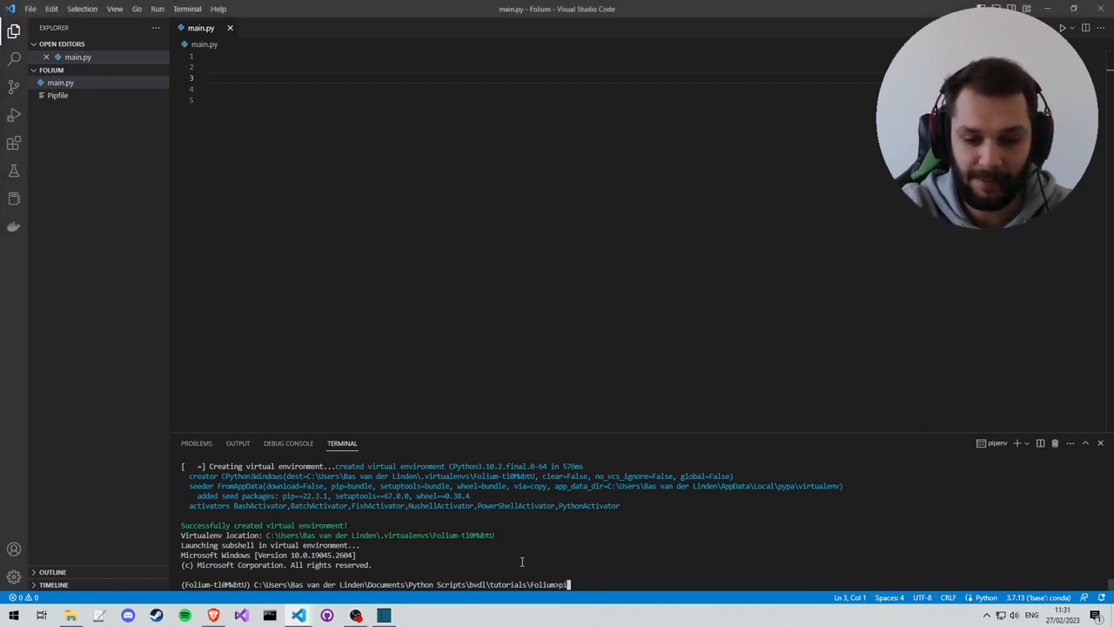
# Check installed packages with pip list, then run pip install folium from its PyPI page.
pyautogui.write('pip list')
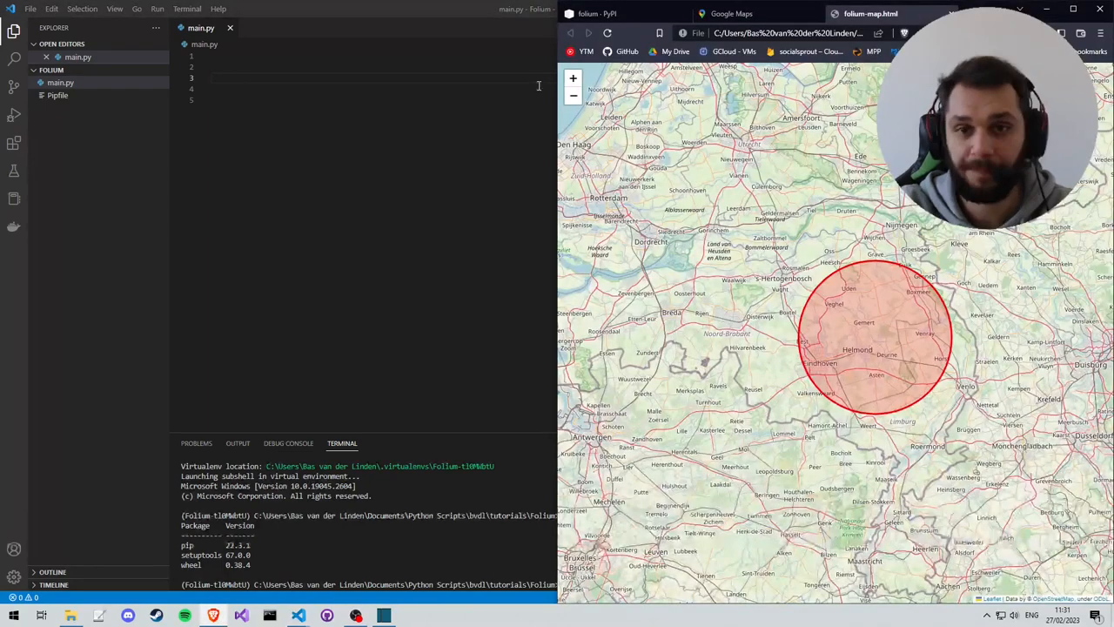
pyautogui.click(592, 14)
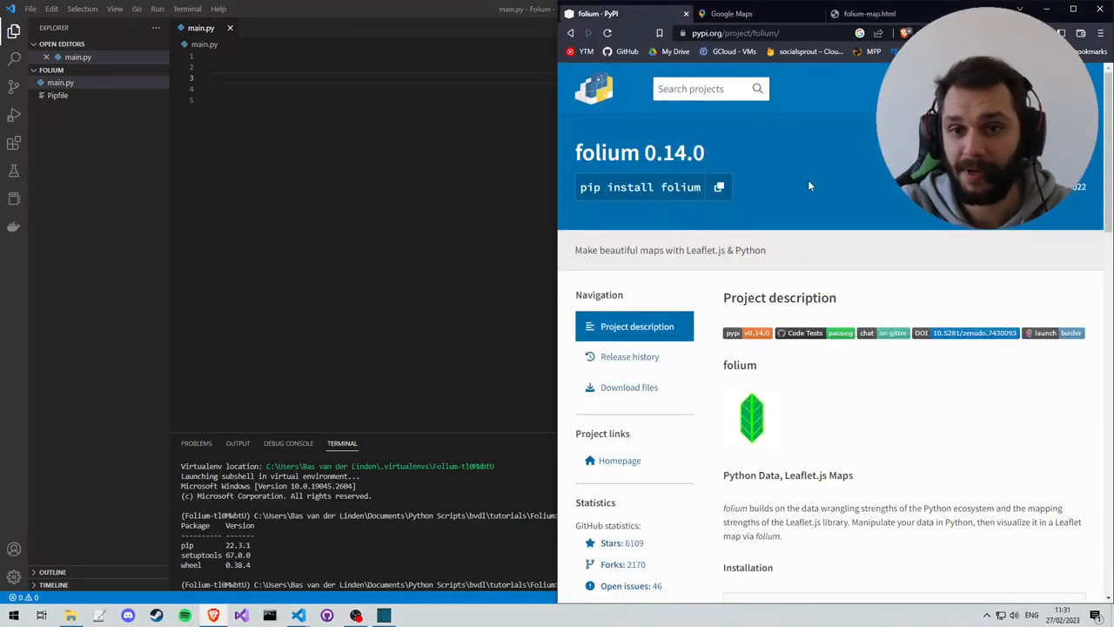
pyautogui.tripleClick(634, 188)
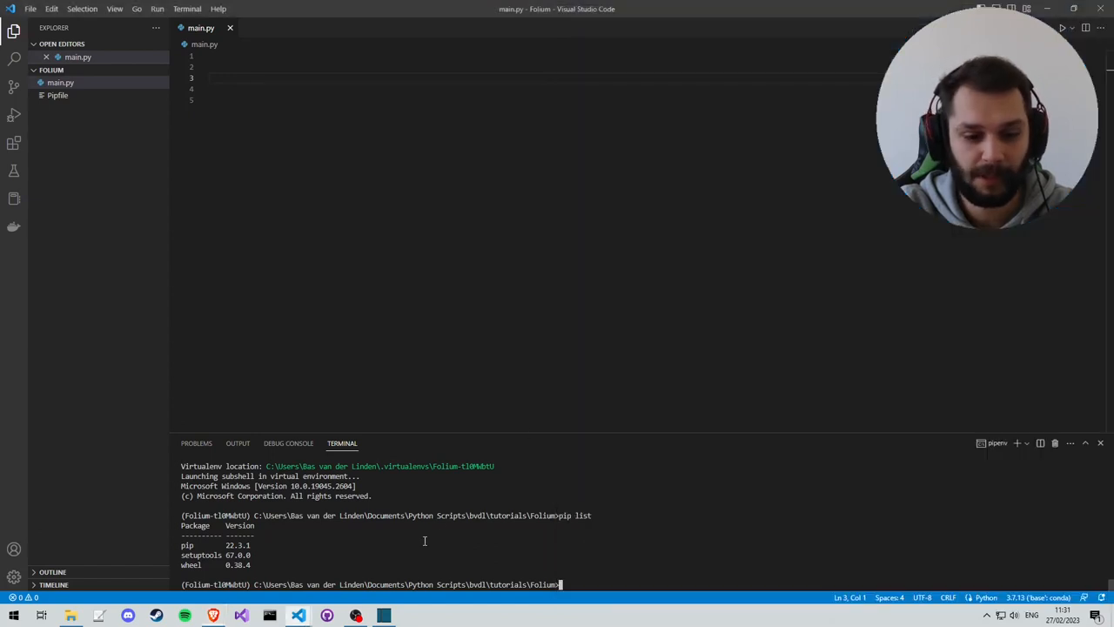
pyautogui.write('pip install folium')
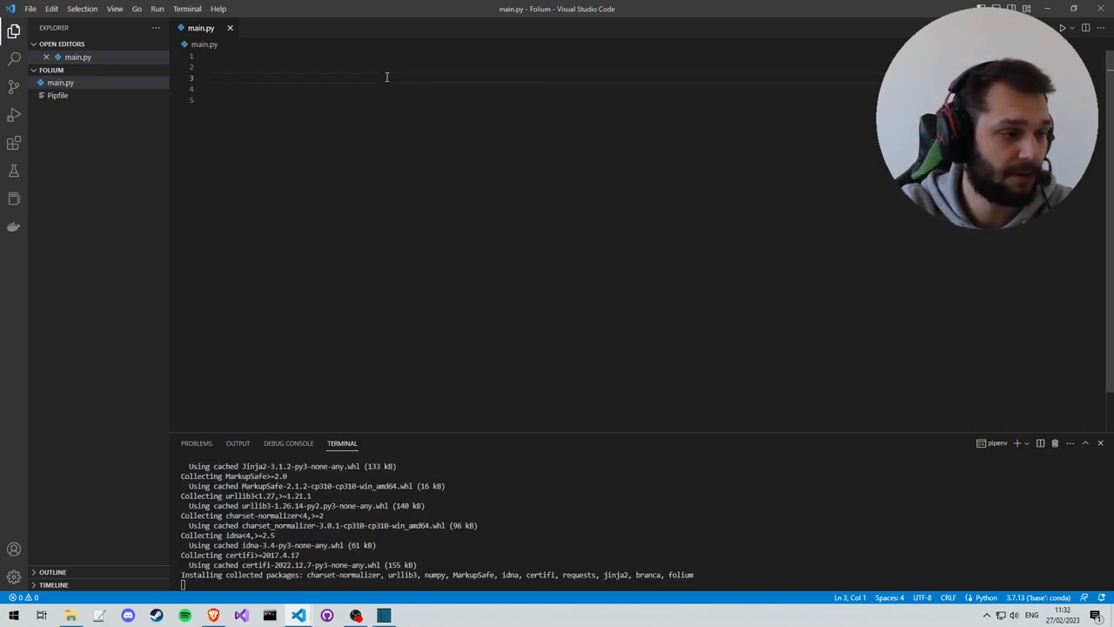
# Write import folium and an if __name__ == "__main__": block with print("Hello"), then start a create comment.
pyautogui.write('im')
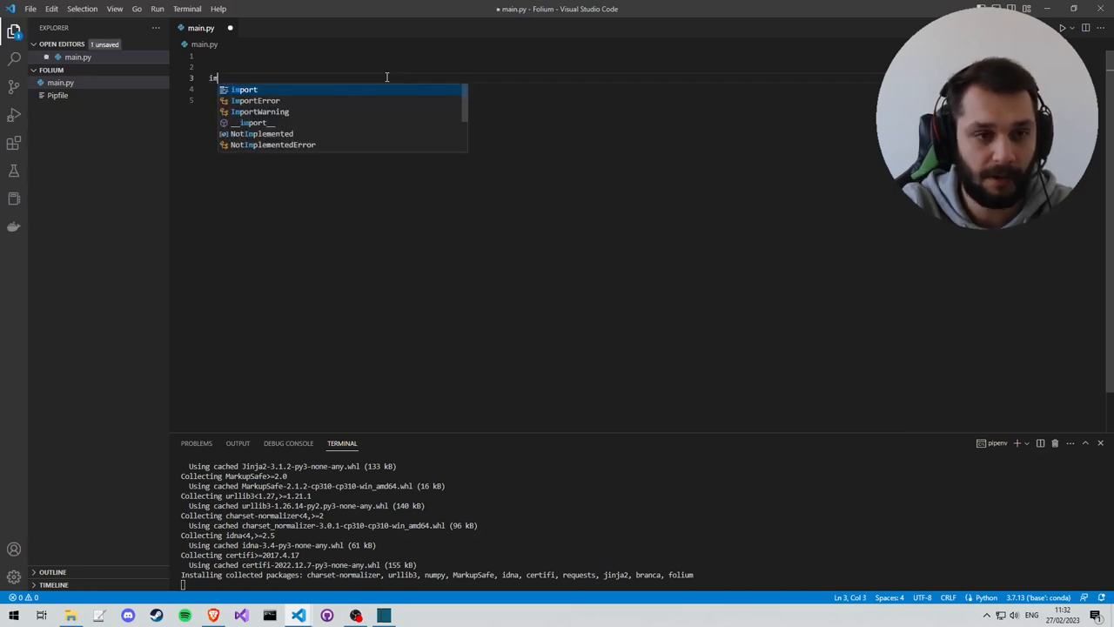
pyautogui.write('mport folium')
pyautogui.click(339, 99)
pyautogui.write('if __name__ == "')
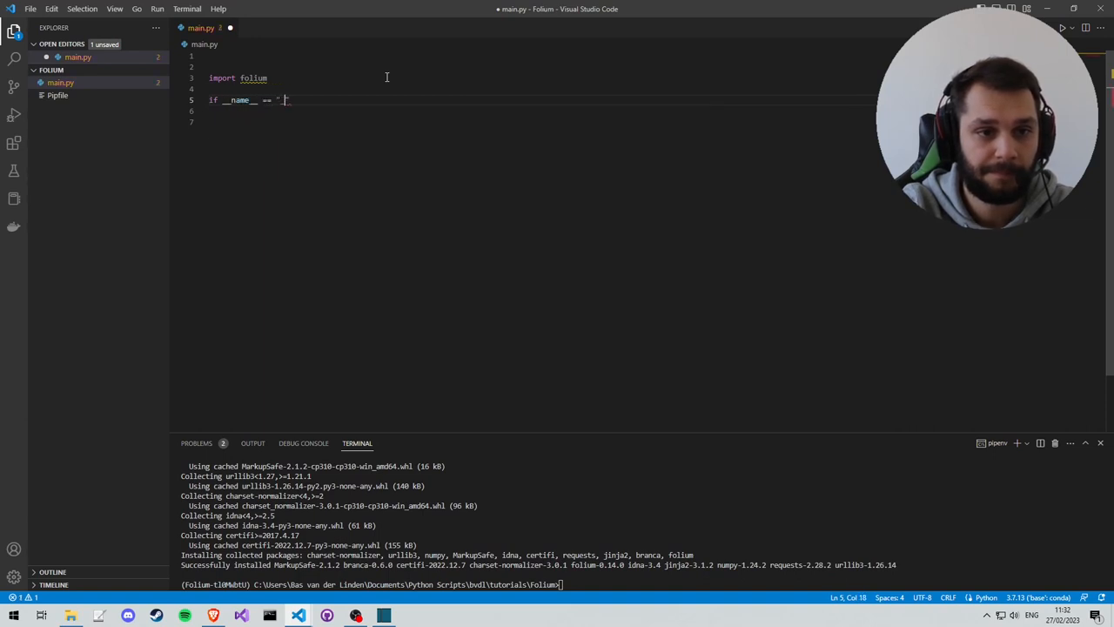
pyautogui.write('__main__')
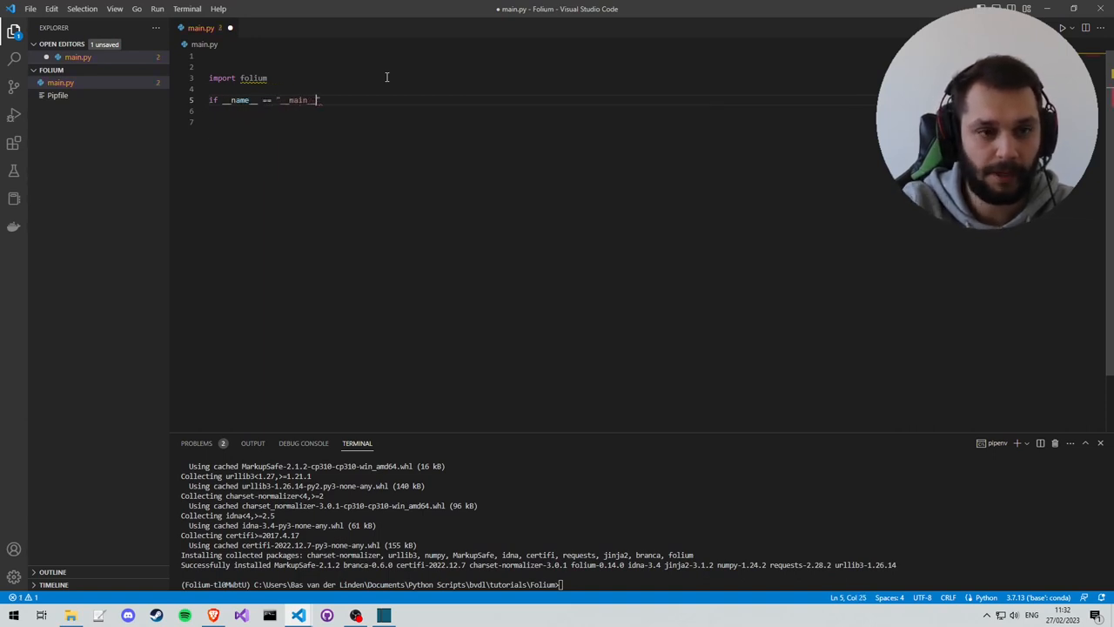
pyautogui.write('print()')
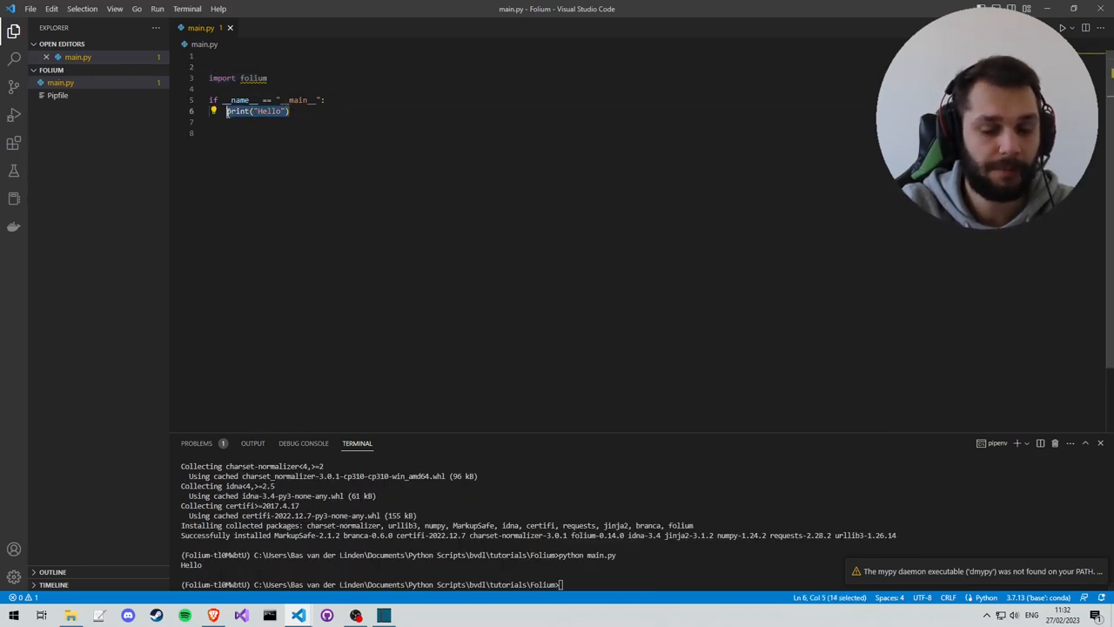
pyautogui.write('create so')
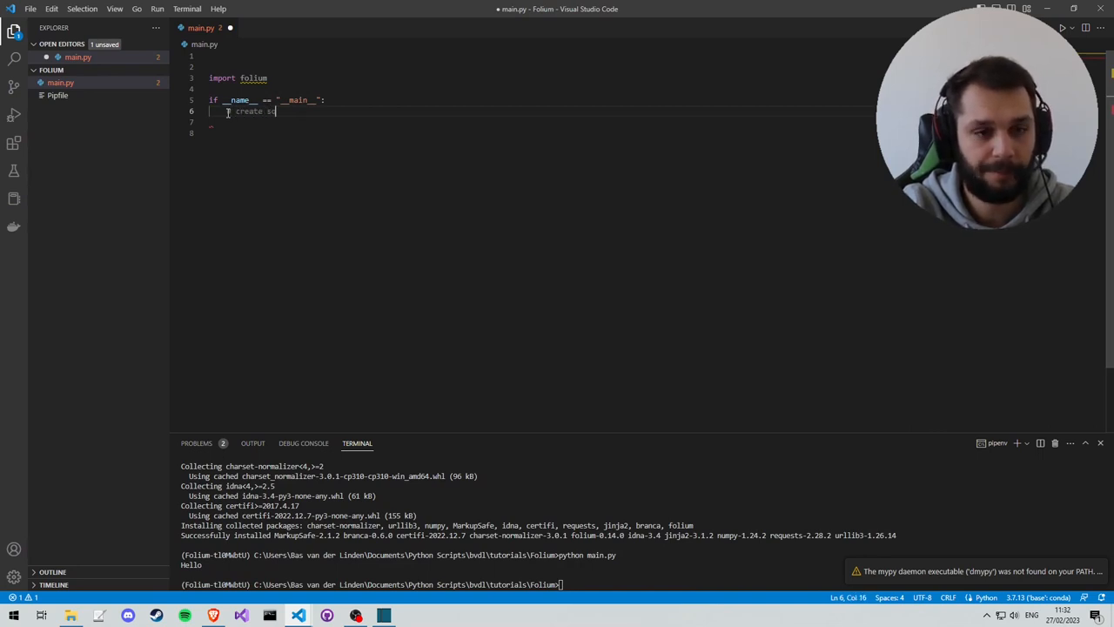
# Write outline comments: # create variables, # create folium map, # add a marker to the map, # store the map to a file.
pyautogui.press('Backspace')
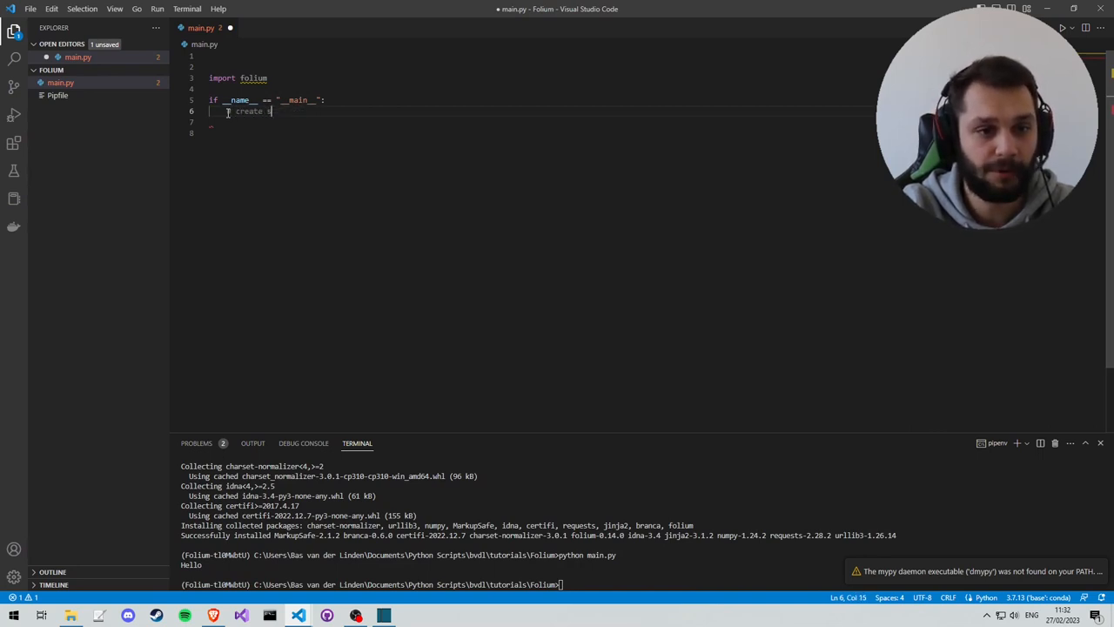
pyautogui.write('vriab')
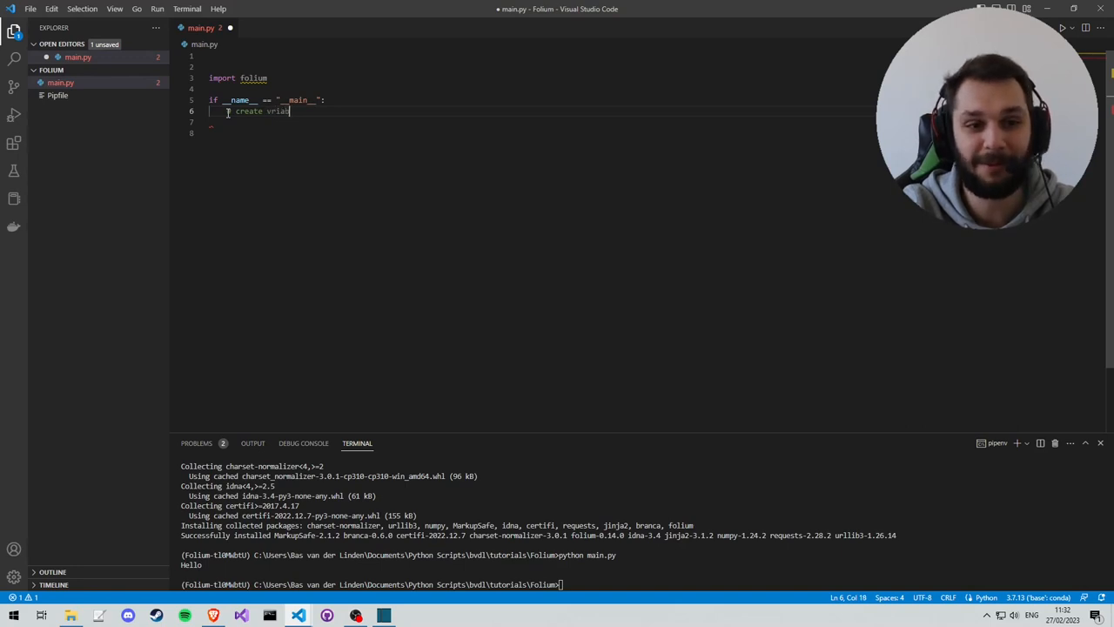
pyautogui.press('Backspace')
pyautogui.write('# add')
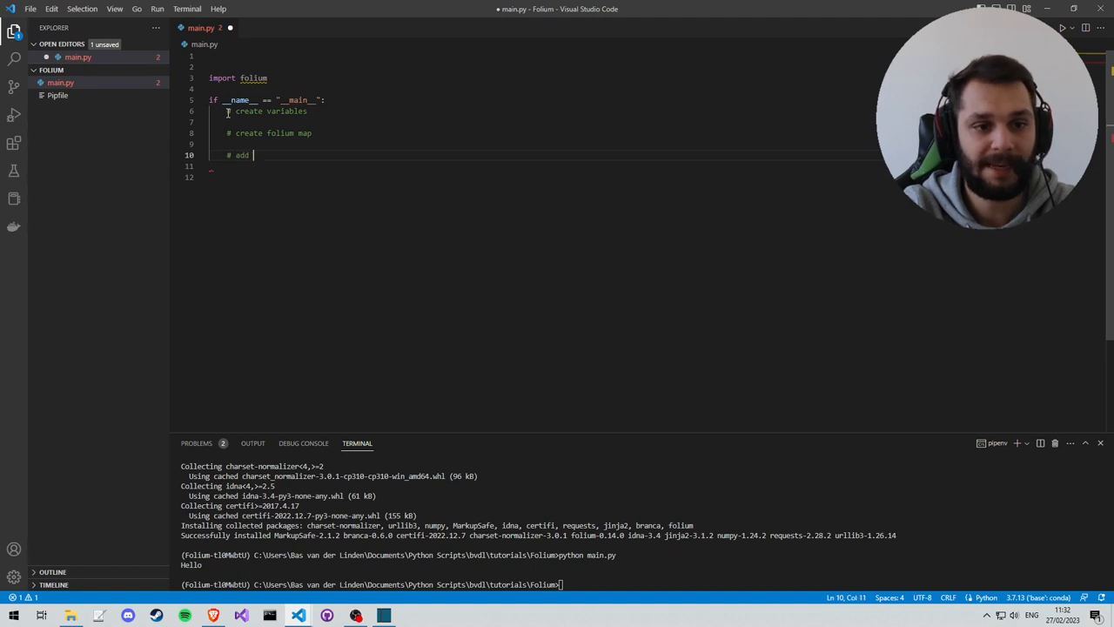
pyautogui.write('a marker to the map')
pyautogui.click(540, 176)
pyautogui.write('# store the map to a file')
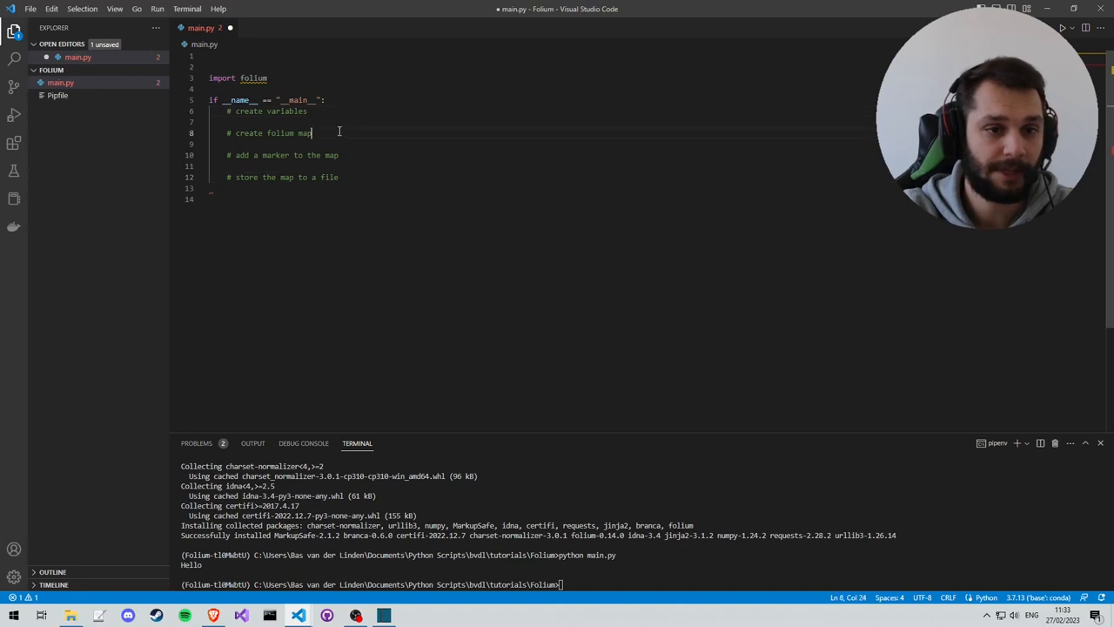
pyautogui.press('Enter')
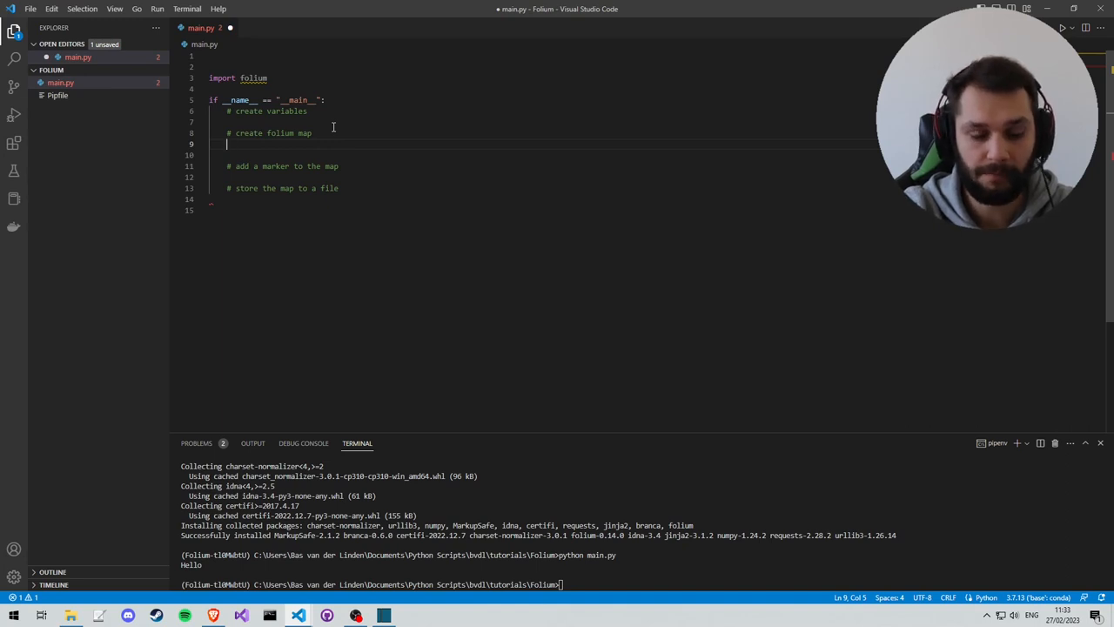
# Add vmap = folium.Map(center_coord, zoom_start=9) and an empty center_coord = [] variable.
pyautogui.write('vmap =')
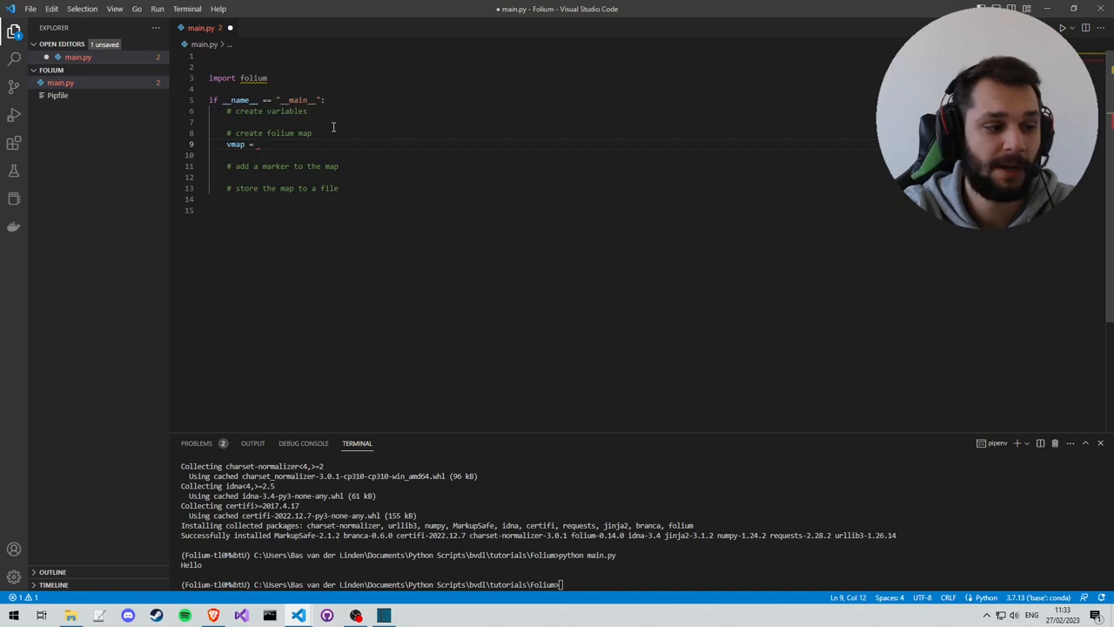
pyautogui.write('folium.M')
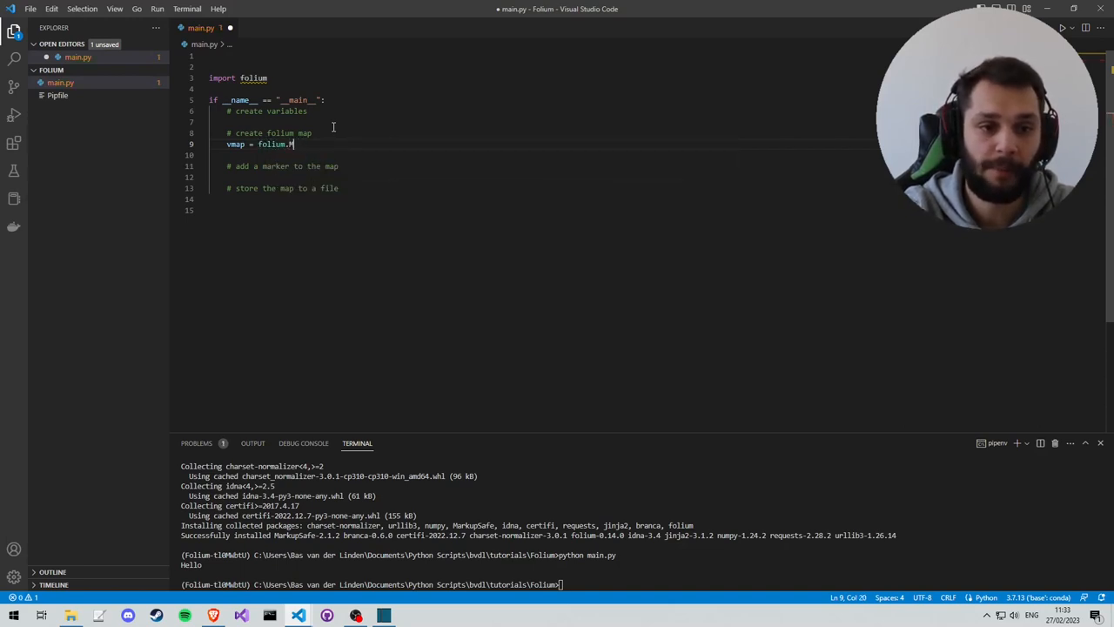
pyautogui.write('ap()')
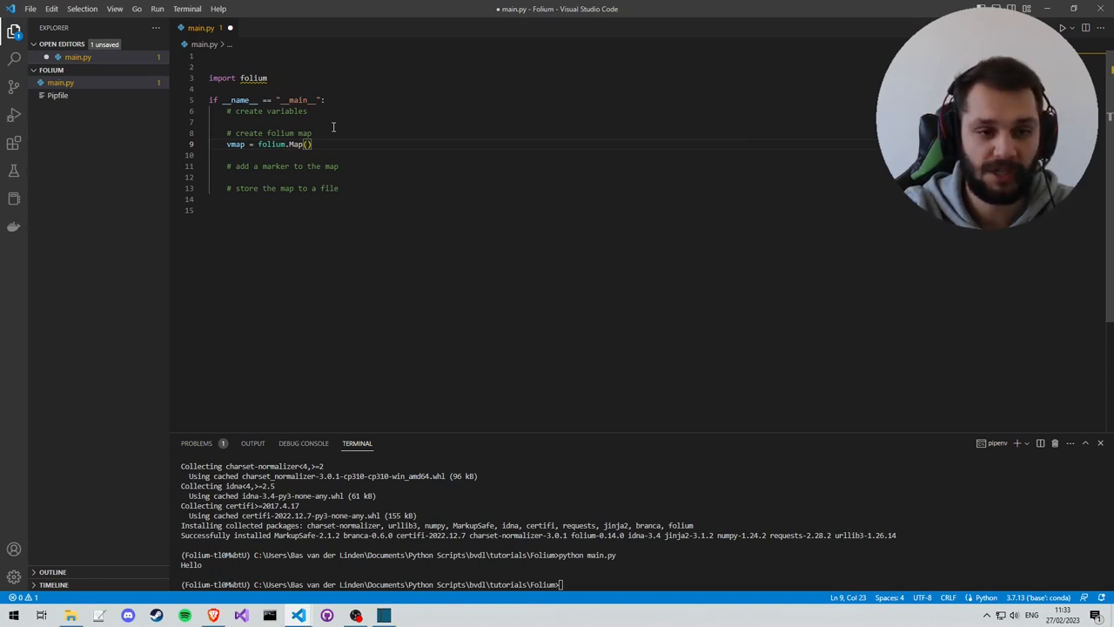
pyautogui.write('center_coord,')
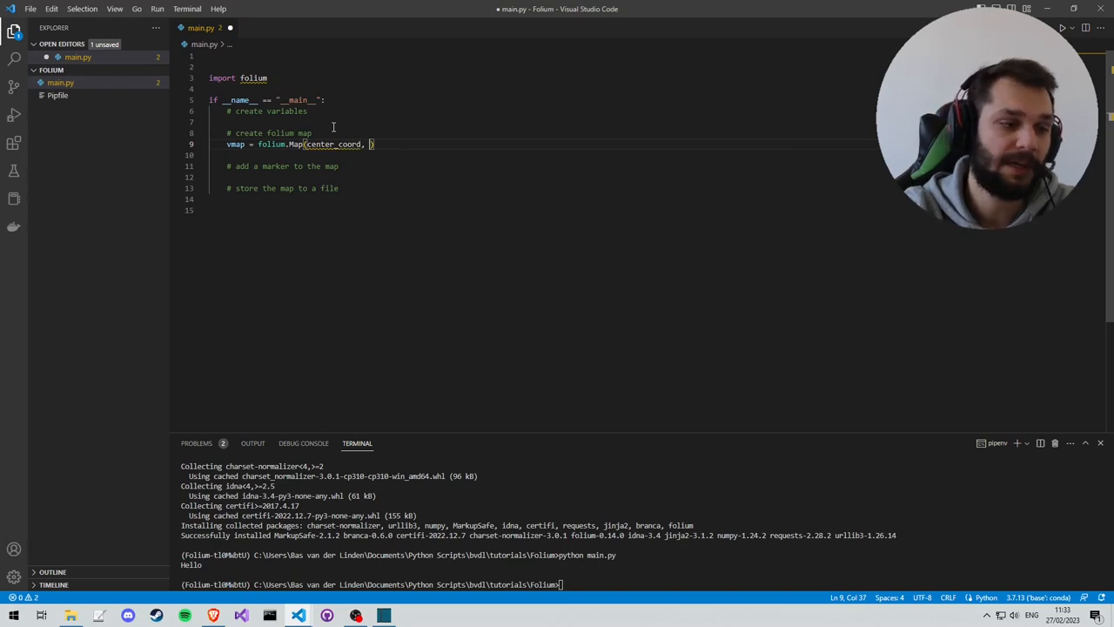
pyautogui.write('zoom_start=')
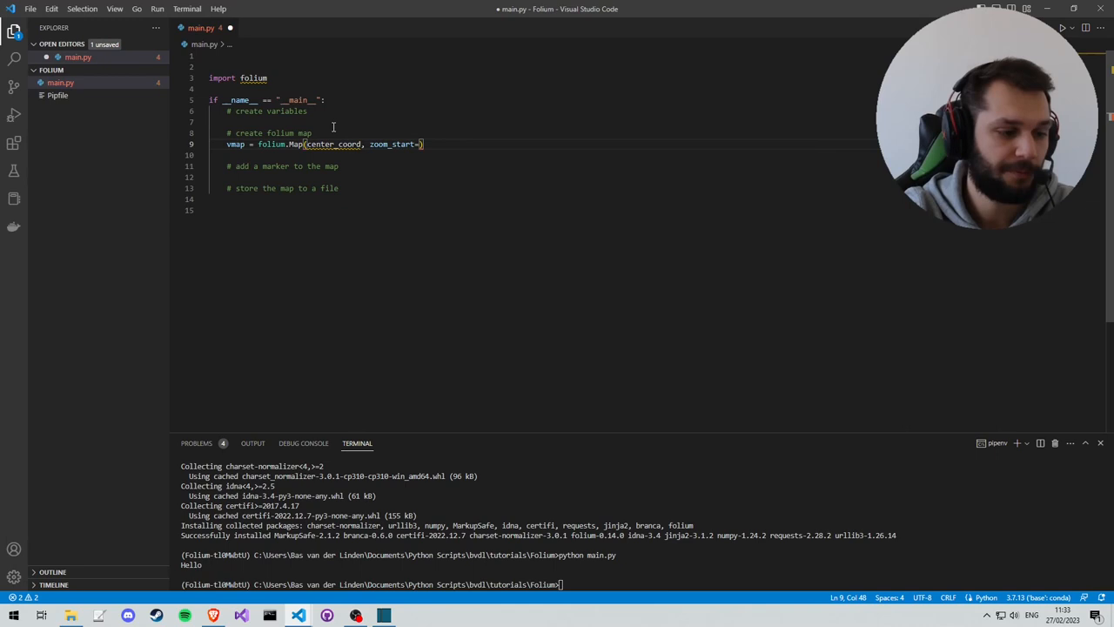
pyautogui.write('9')
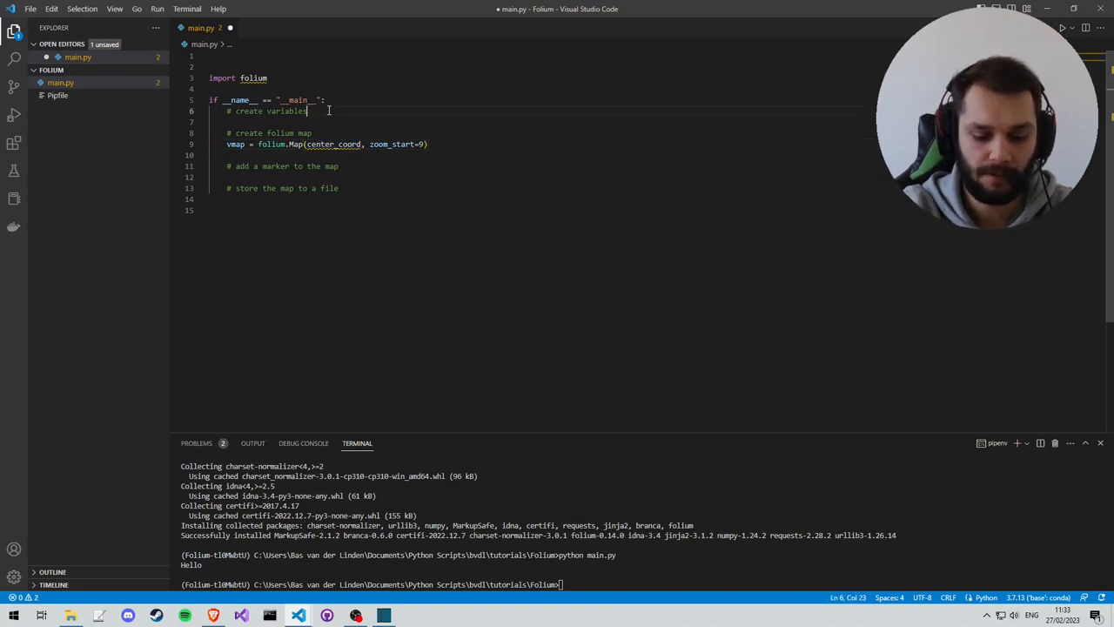
pyautogui.write('center_coord = []')
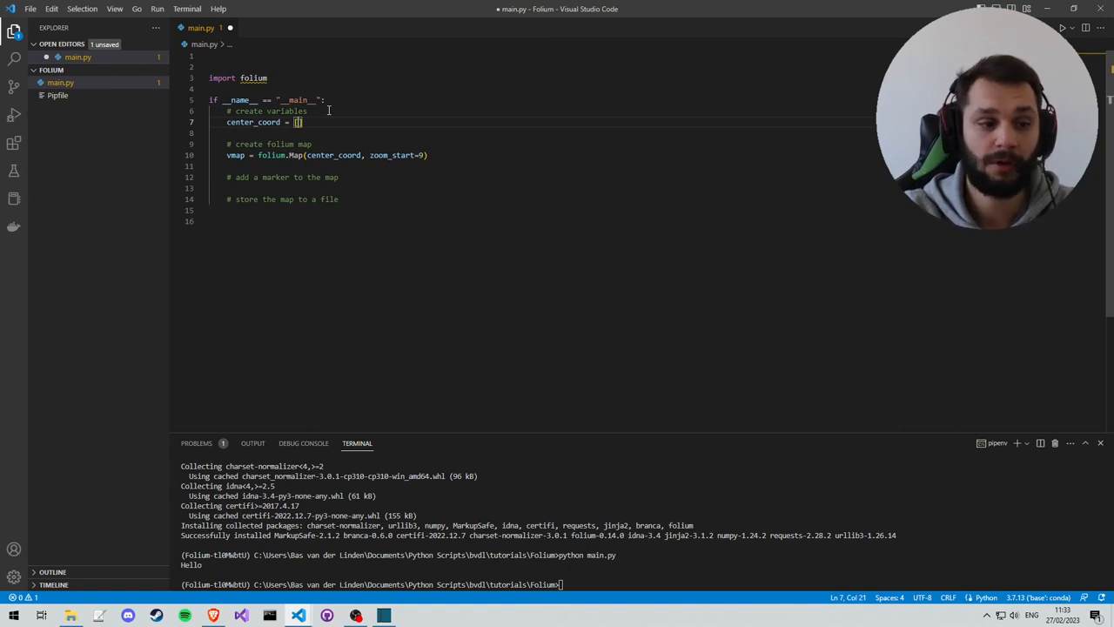
# Paste latitude 51.8831 and longitude 9.3072 into center_coord and start a line for the save code.
pyautogui.rightClick(244, 140)
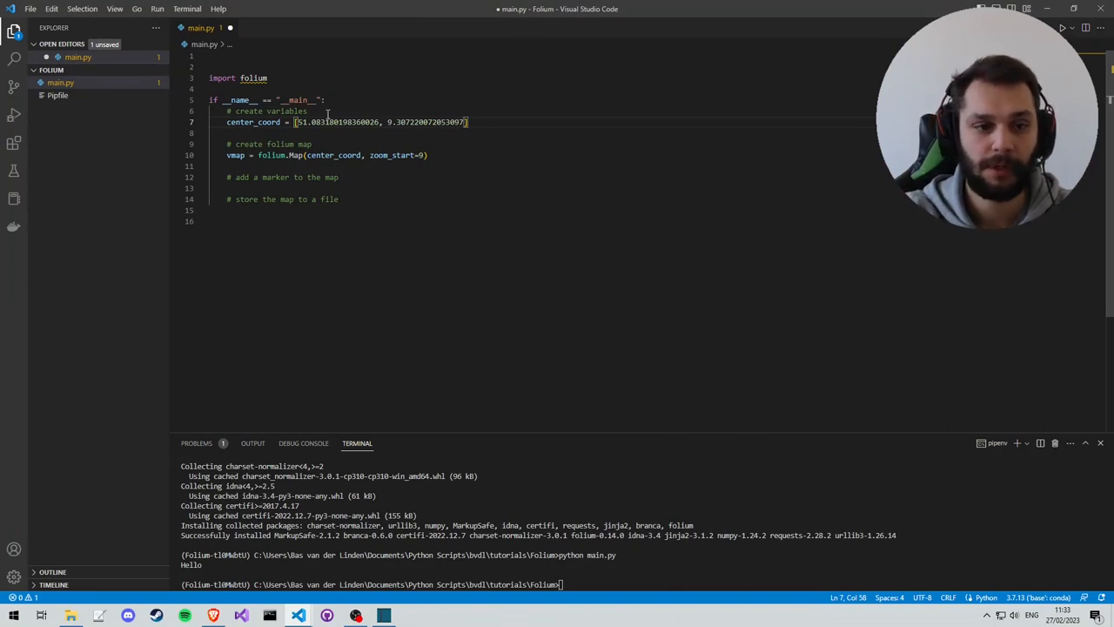
pyautogui.click(339, 198)
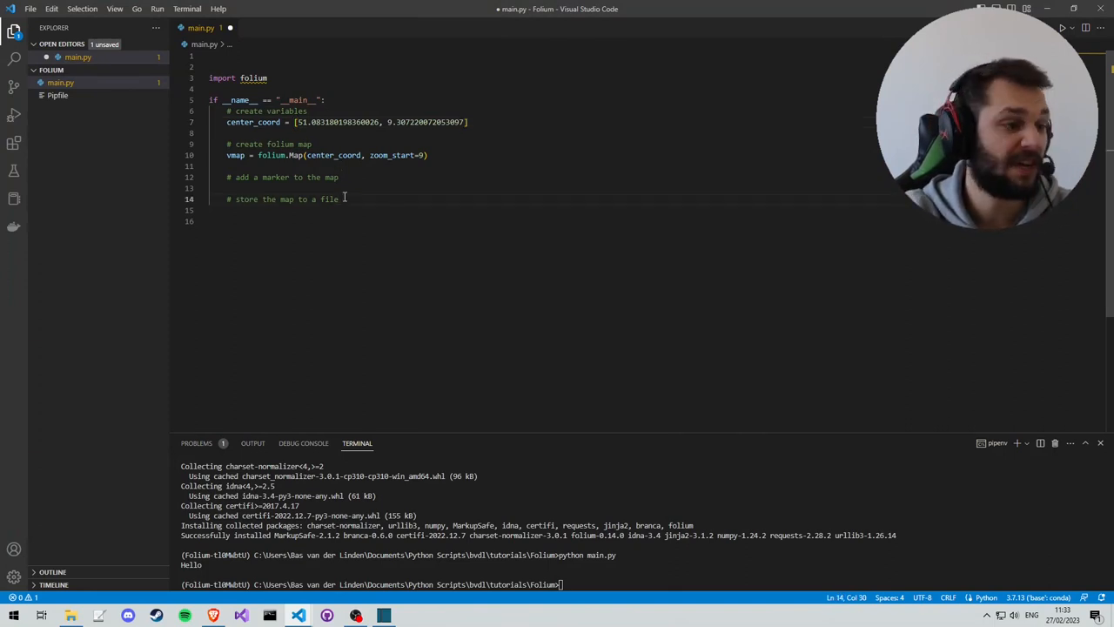
pyautogui.press('enter')
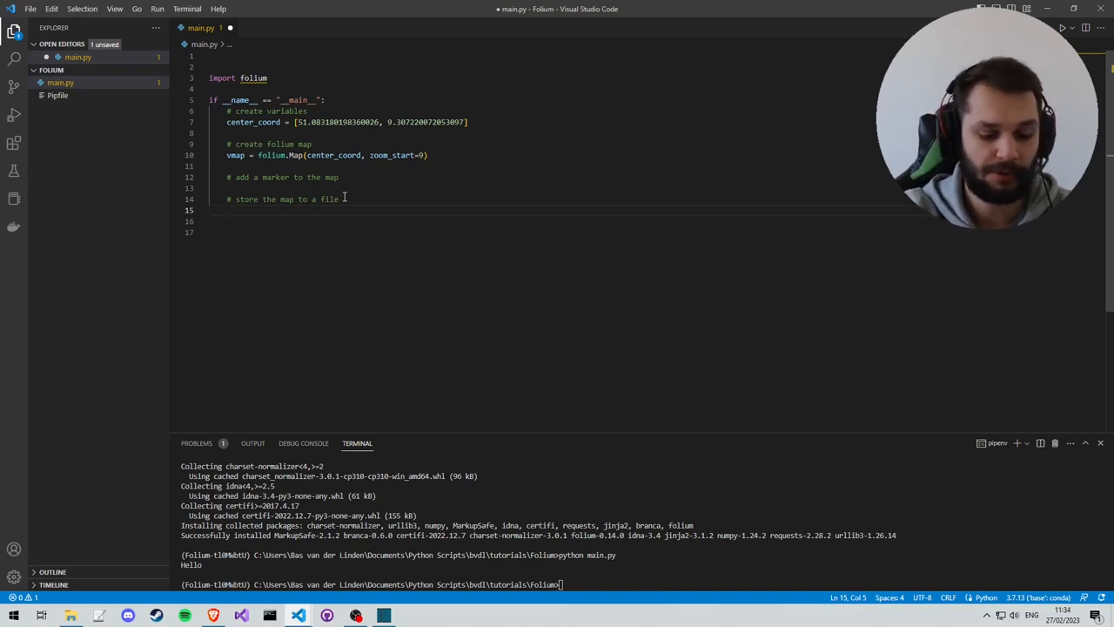
# Add vmap.save() and a map_filepath = 'folium-map.html' variable, selecting its name to reuse in save.
pyautogui.write('vmap.save')
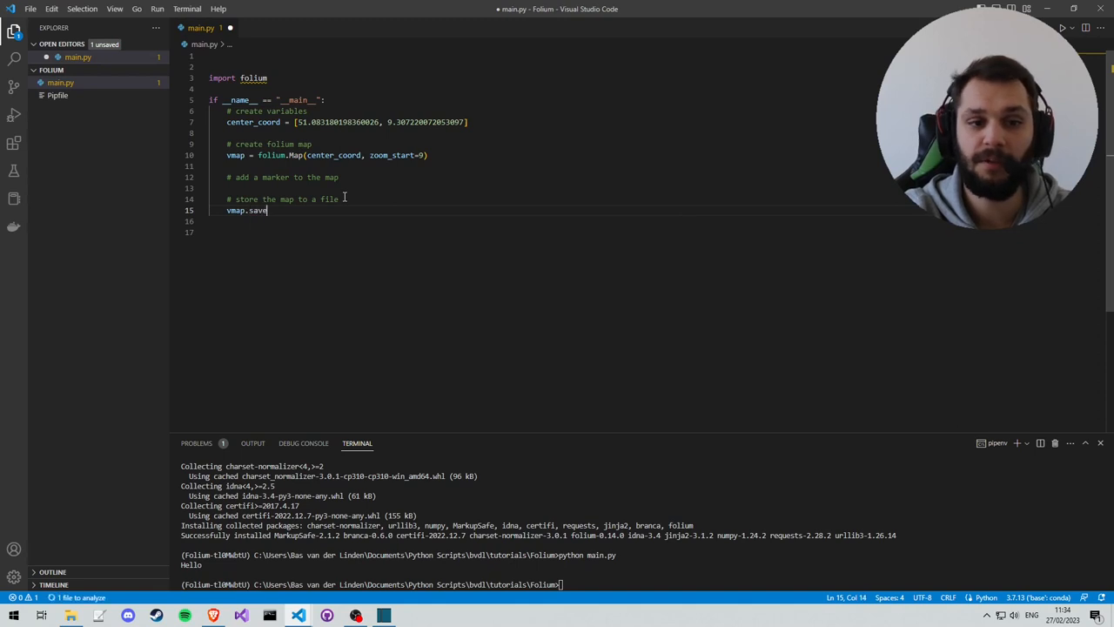
pyautogui.write('()')
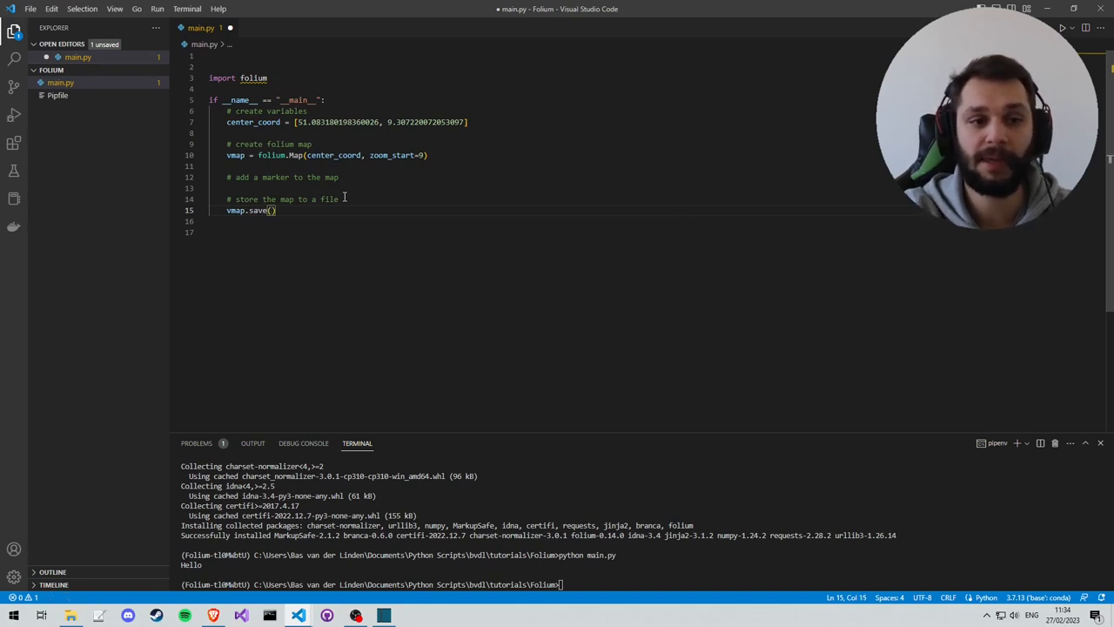
pyautogui.click(369, 99)
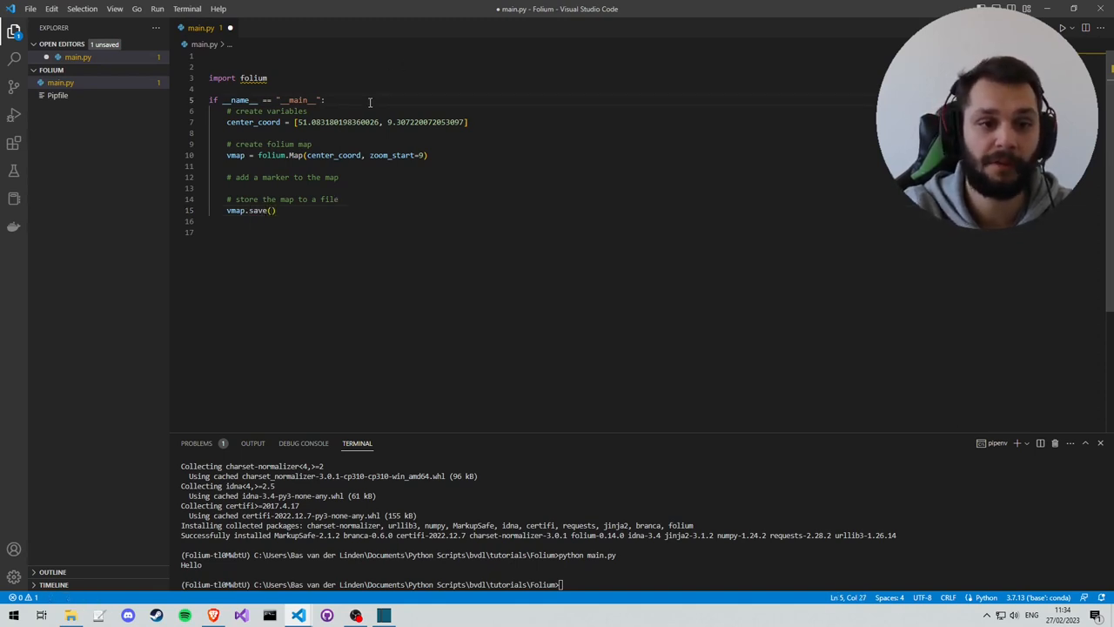
pyautogui.write('map_')
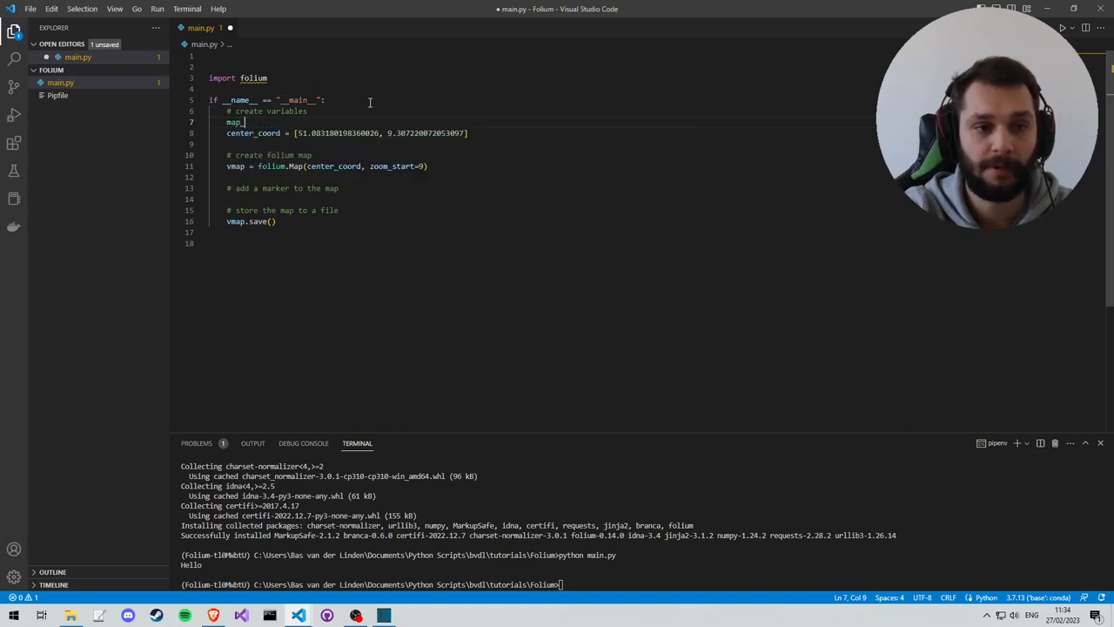
pyautogui.write("filepath = '")
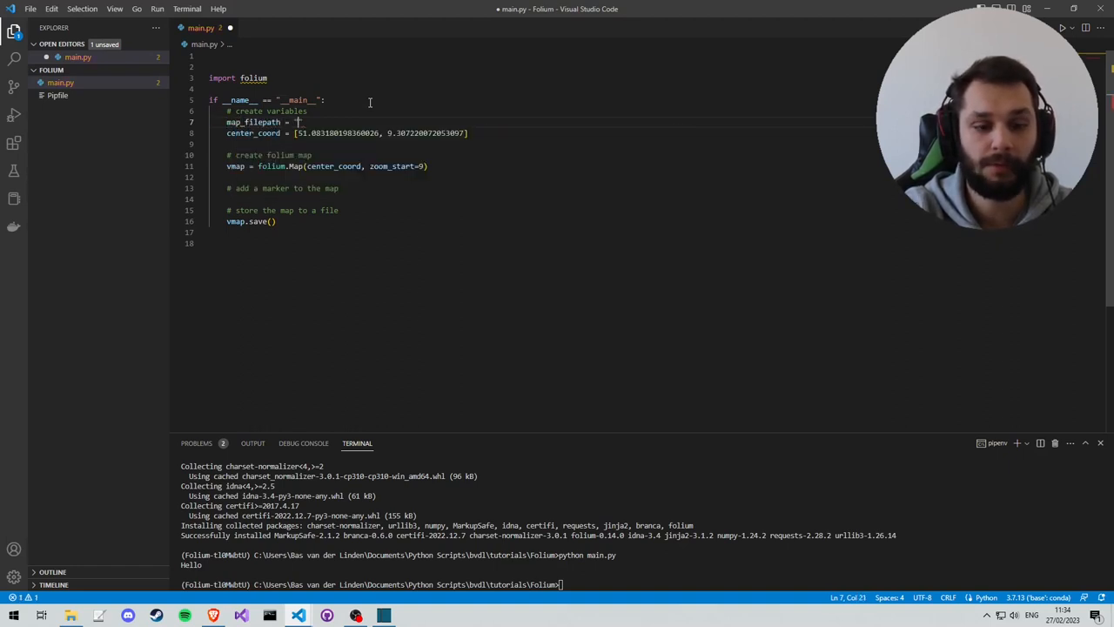
pyautogui.write('folium-map')
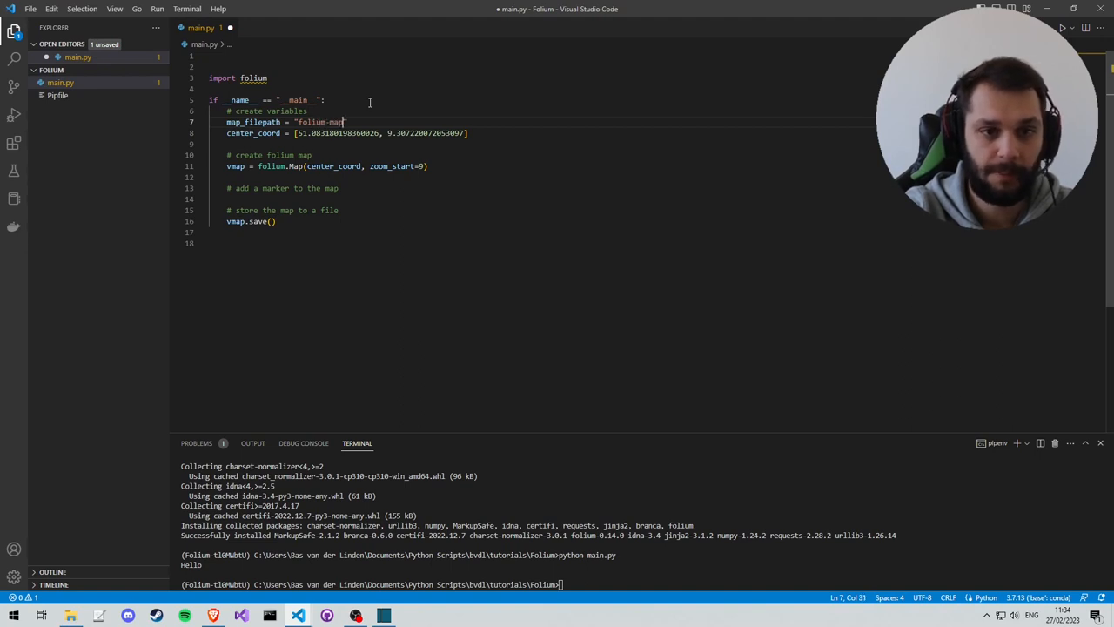
pyautogui.write('.html')
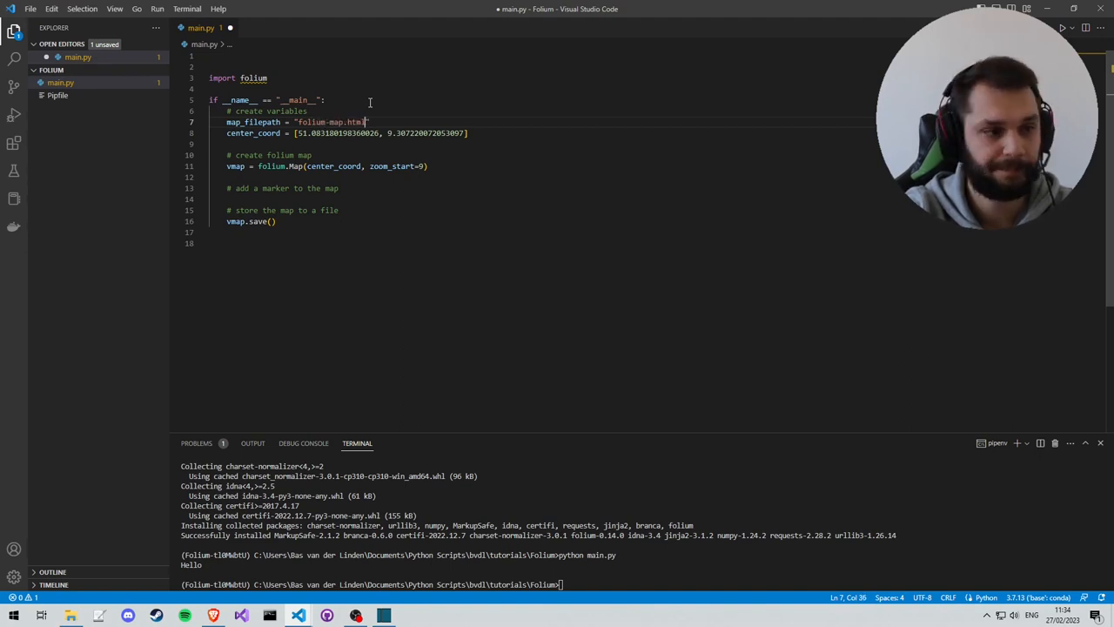
pyautogui.doubleClick(254, 122)
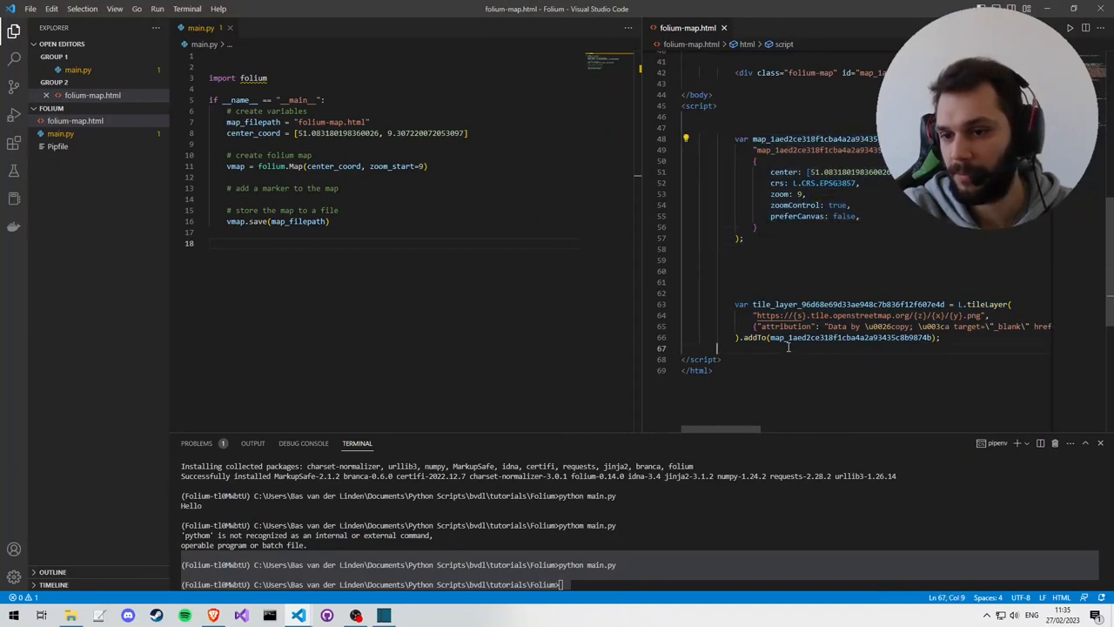
# Start folium.vector_layers.Circle(location=...) under the marker comment and reuse center_coord for a marker_coord variable.
pyautogui.moveTo(735, 303); pyautogui.dragTo(940, 338)
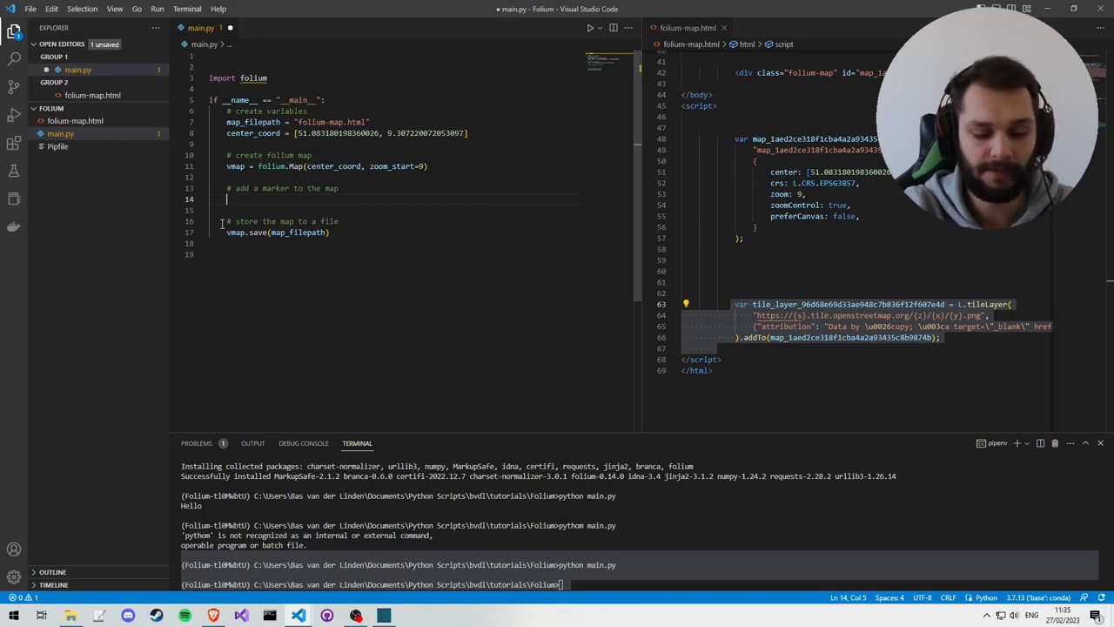
pyautogui.write('folium.')
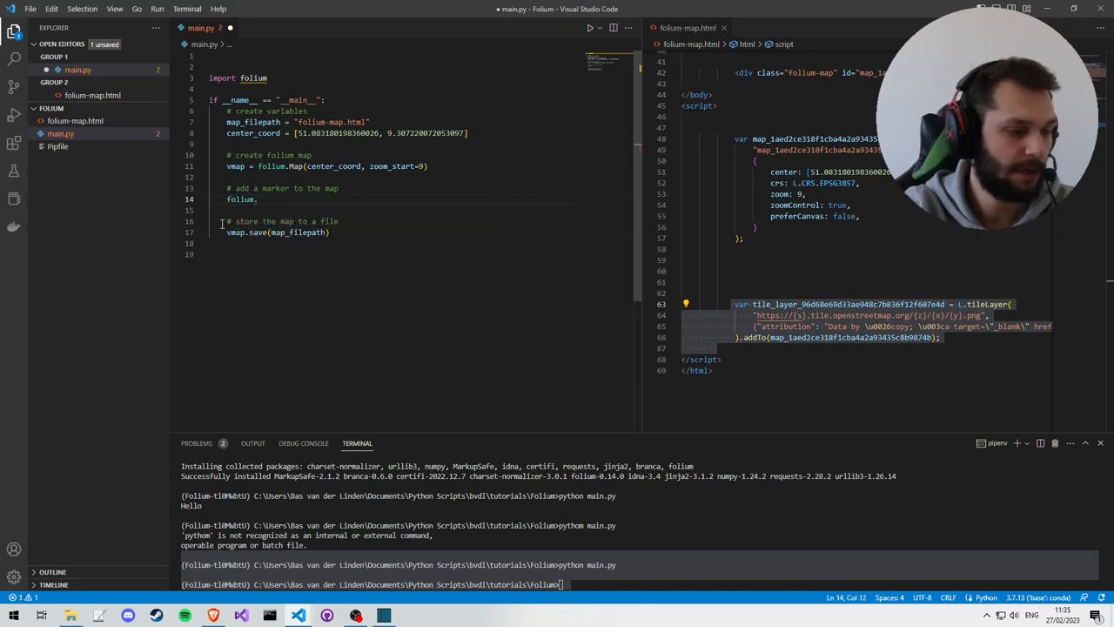
pyautogui.write('vector')
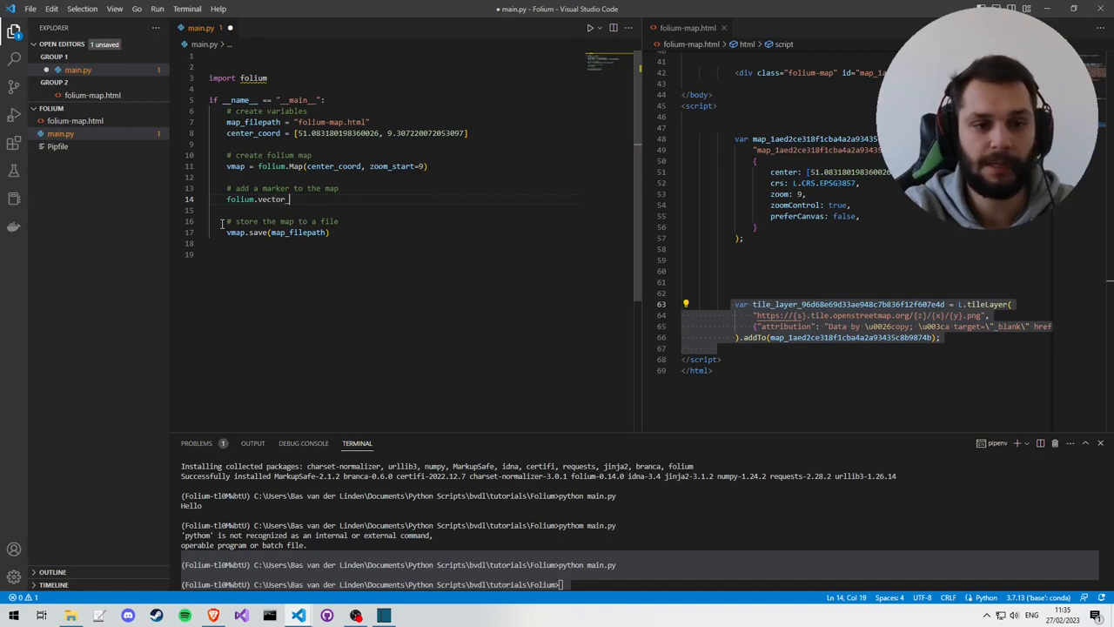
pyautogui.write('_layers.Circle(')
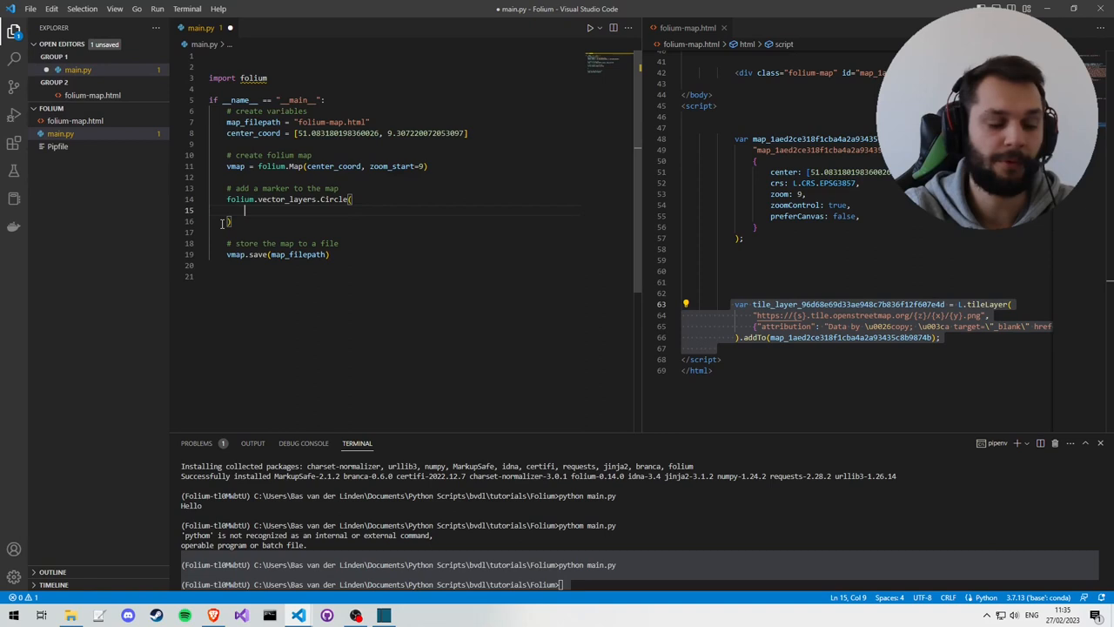
pyautogui.write('location')
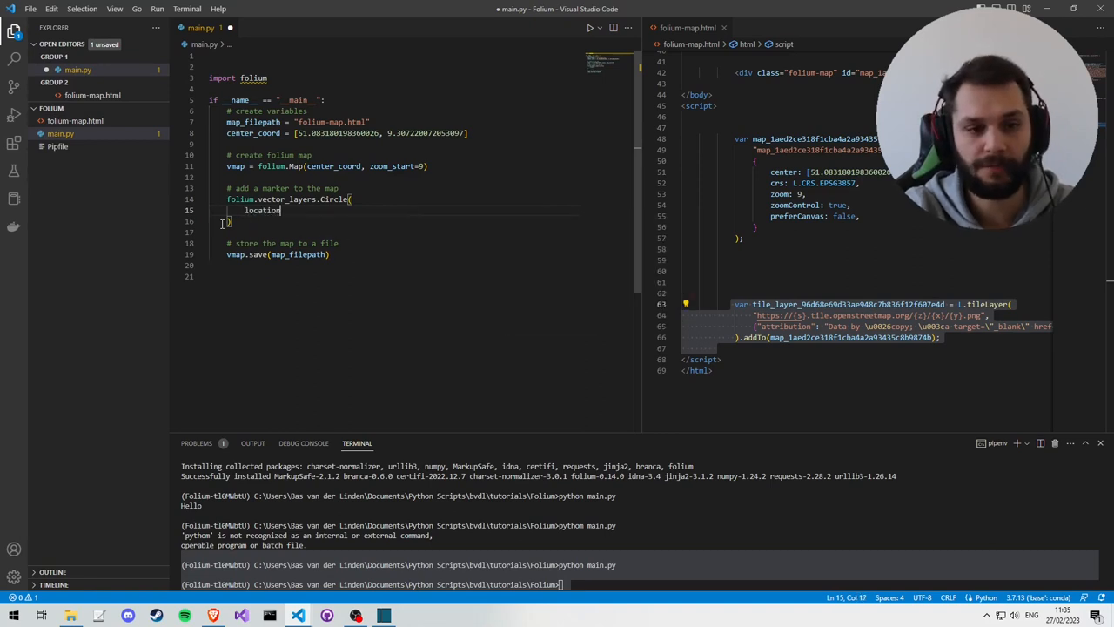
pyautogui.write('=[],')
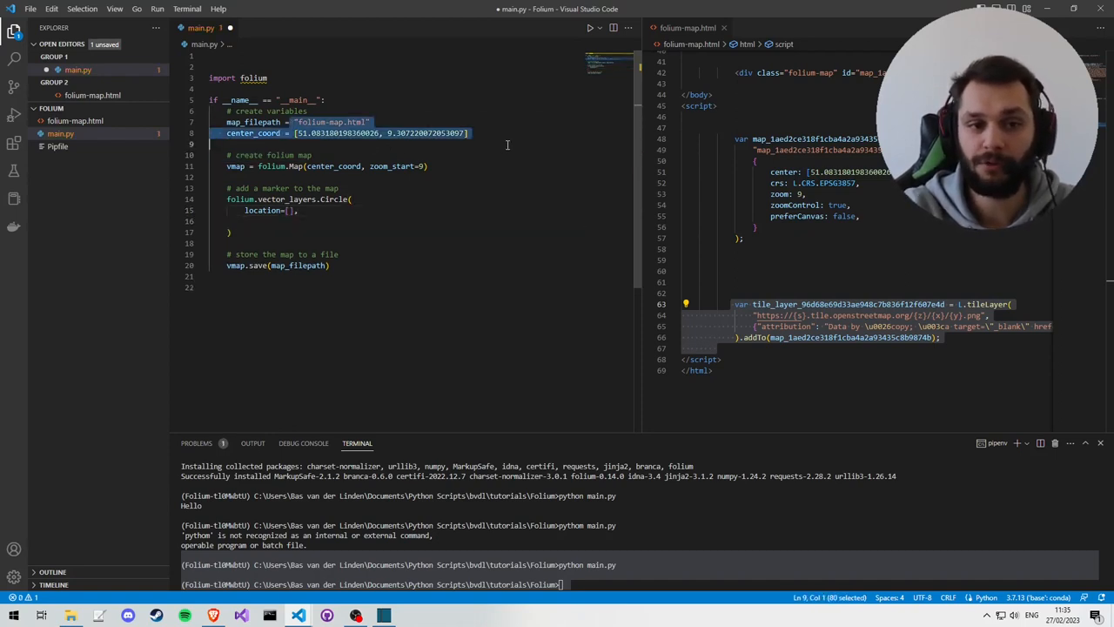
pyautogui.doubleClick(253, 133)
pyautogui.write('marker_coord =')
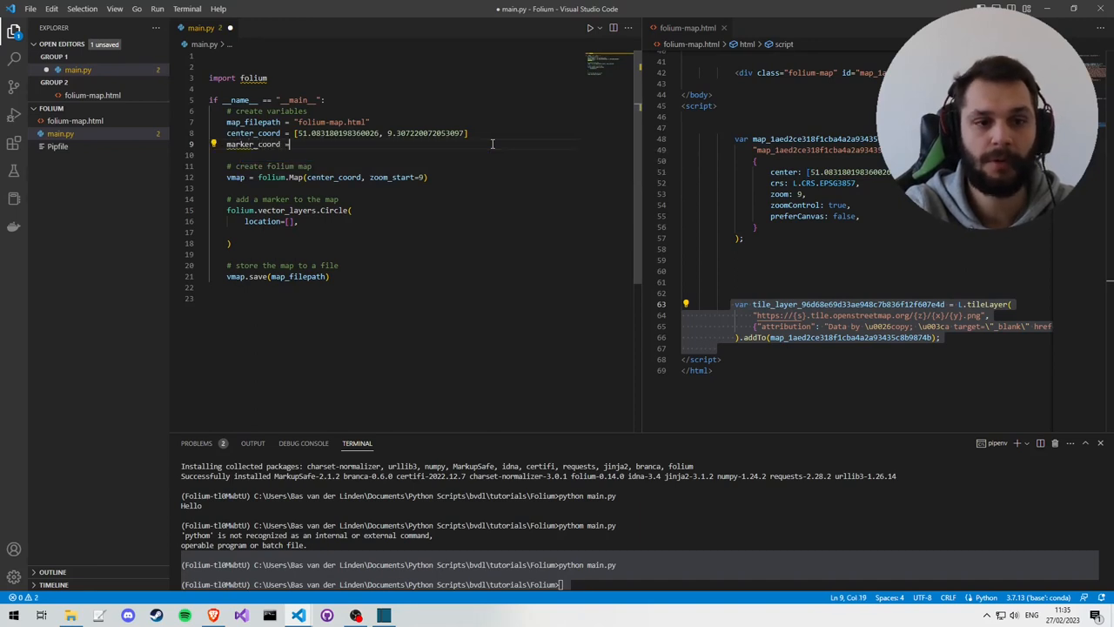
pyautogui.write('[center_coord]')
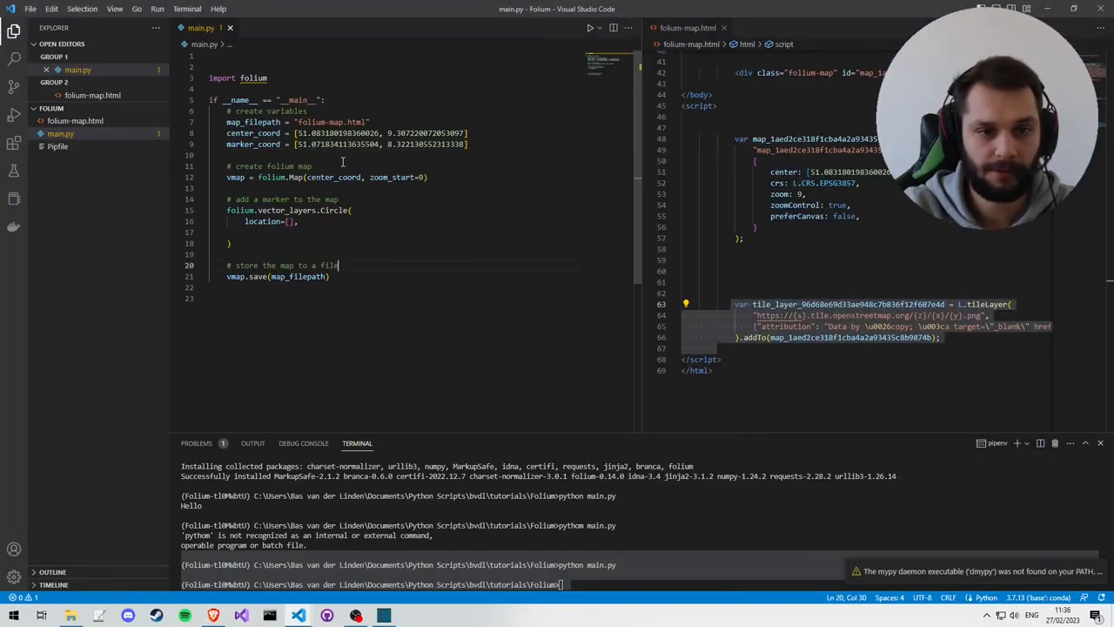
# Give the Circle call location=marker_coord, an empty tooltip="" and a radius= argument.
pyautogui.doubleClick(252, 143)
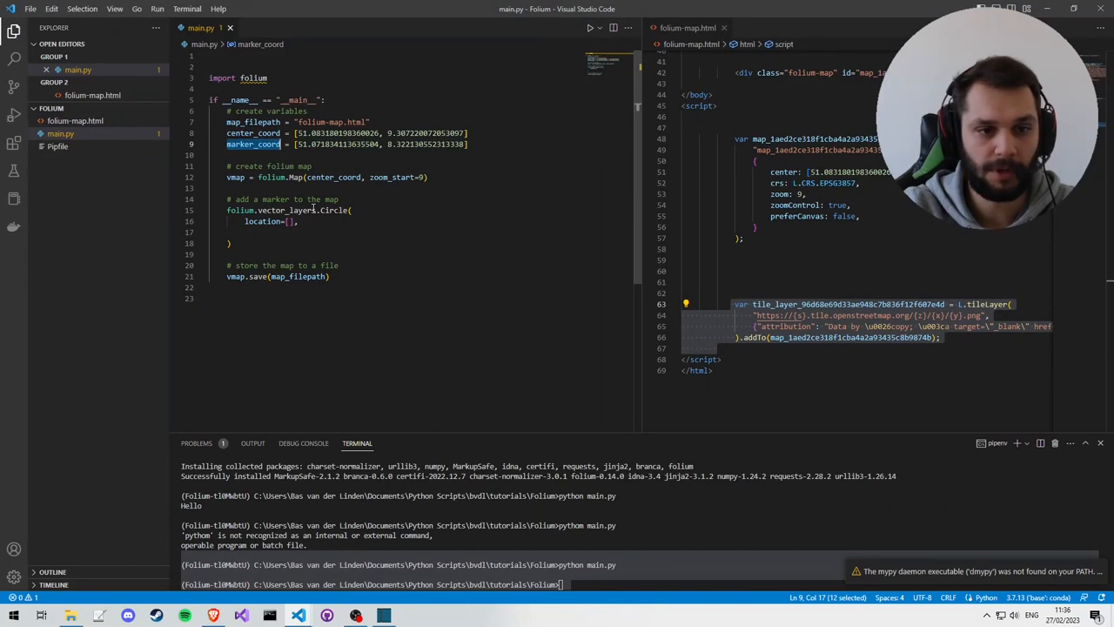
pyautogui.write('marker_coord')
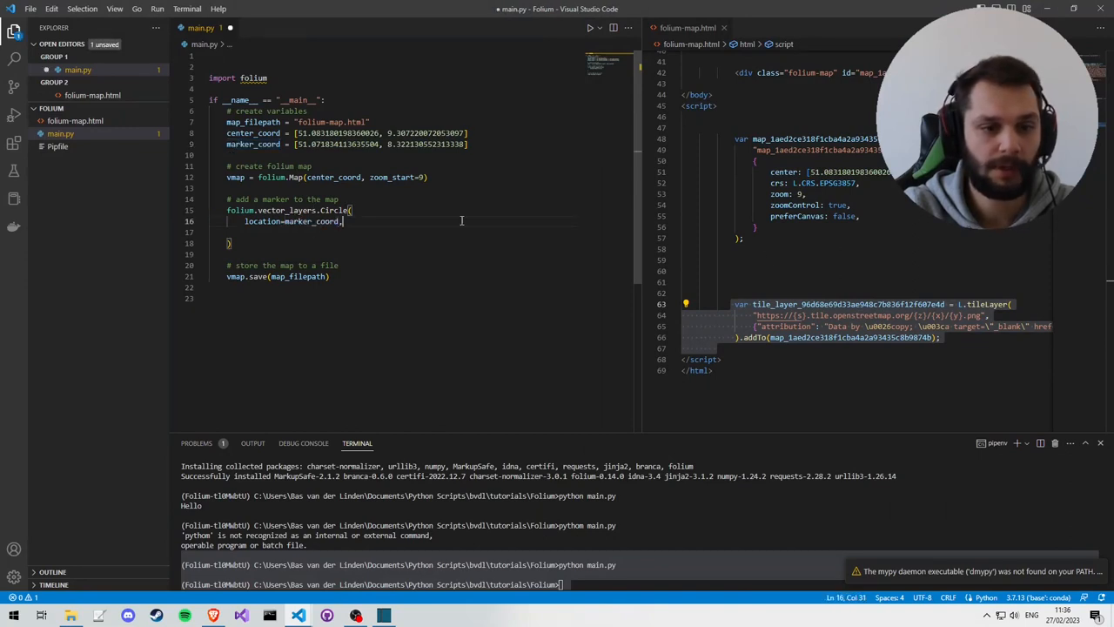
pyautogui.write('tooltip')
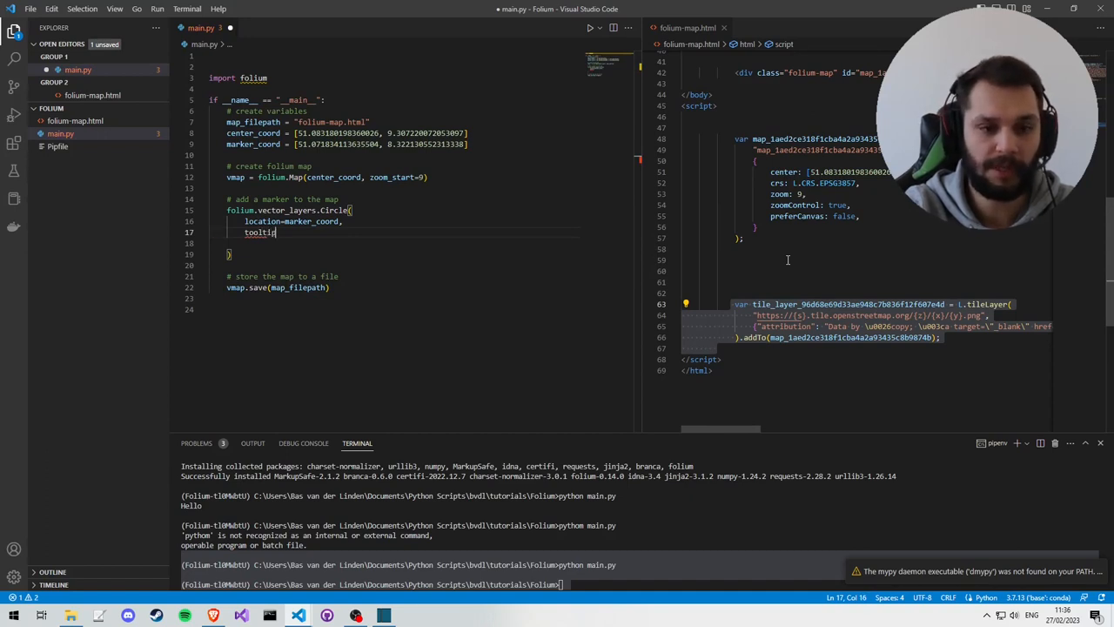
pyautogui.write('="')
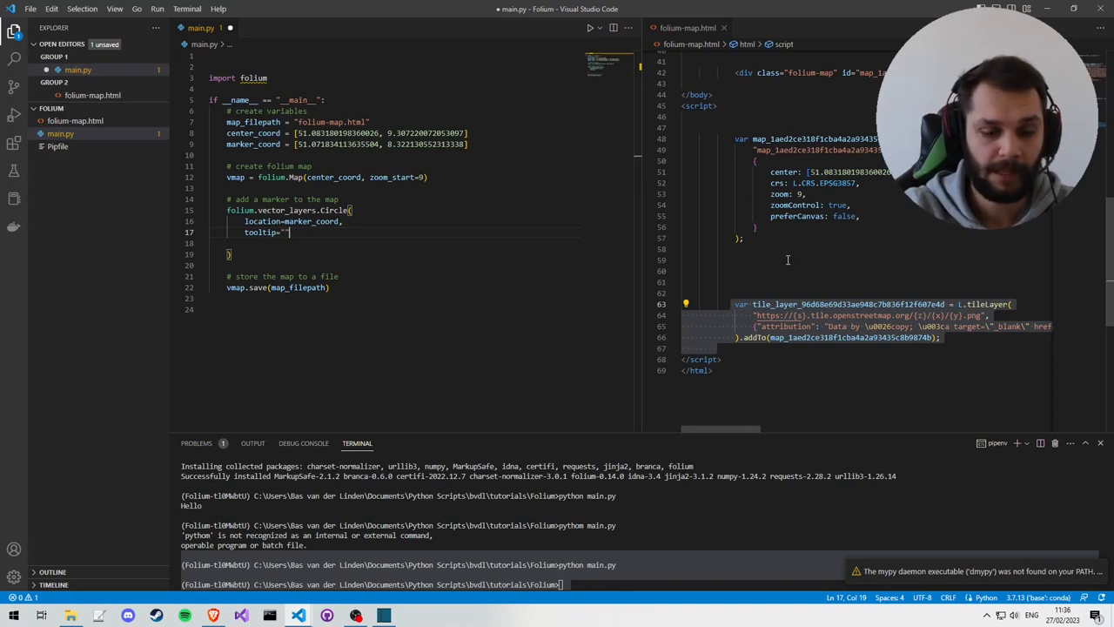
pyautogui.write('radius')
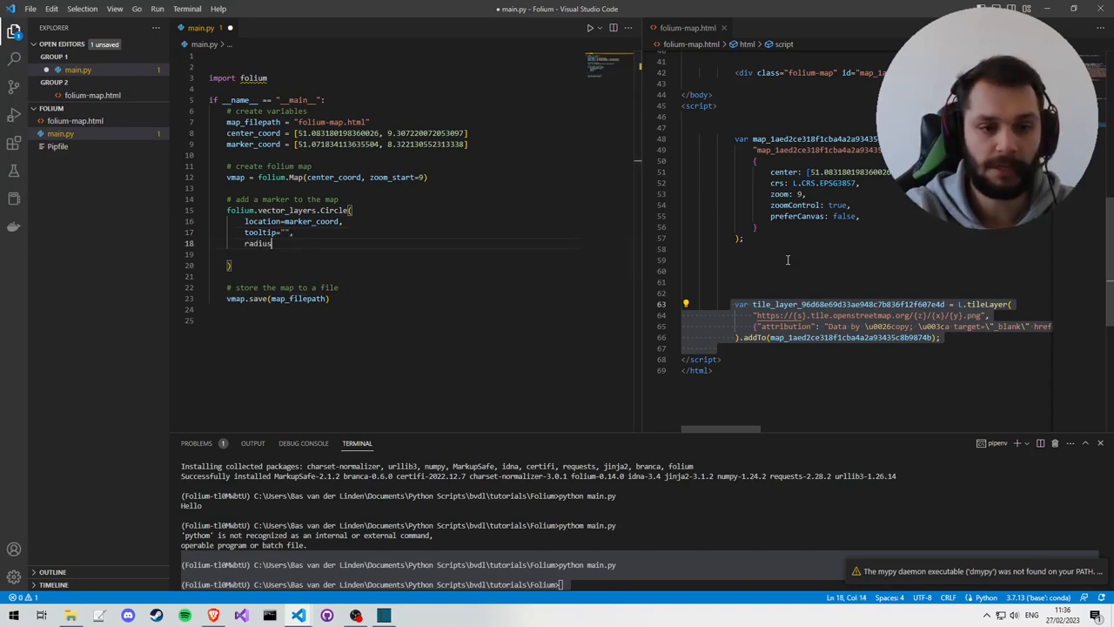
pyautogui.write('=')
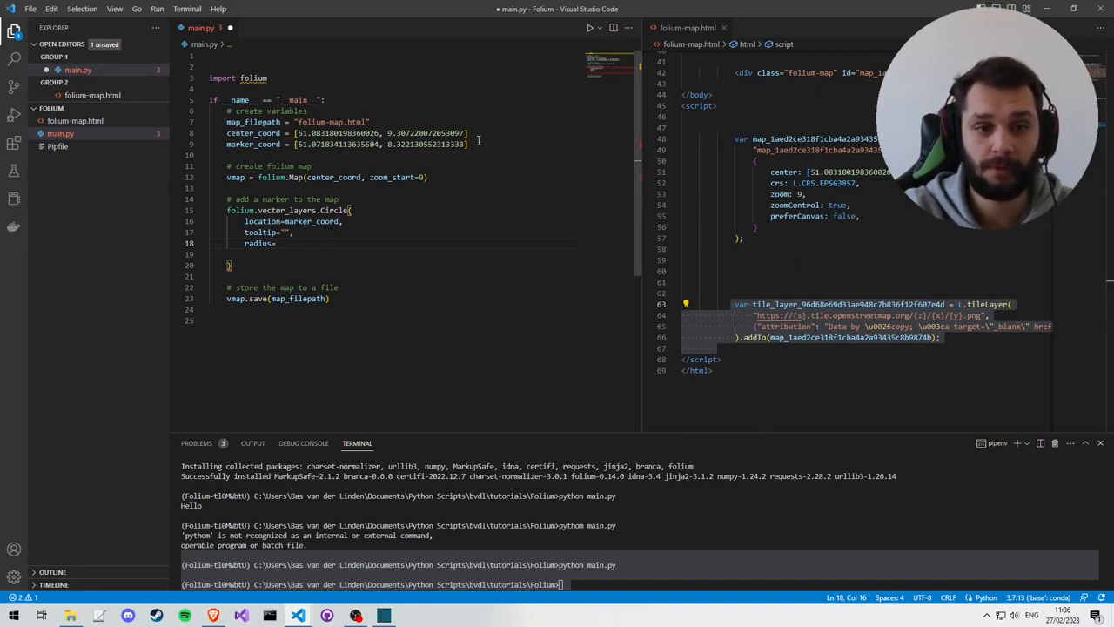
# Define marker_radius = 25_000 below marker_coord.
pyautogui.write('radius =')
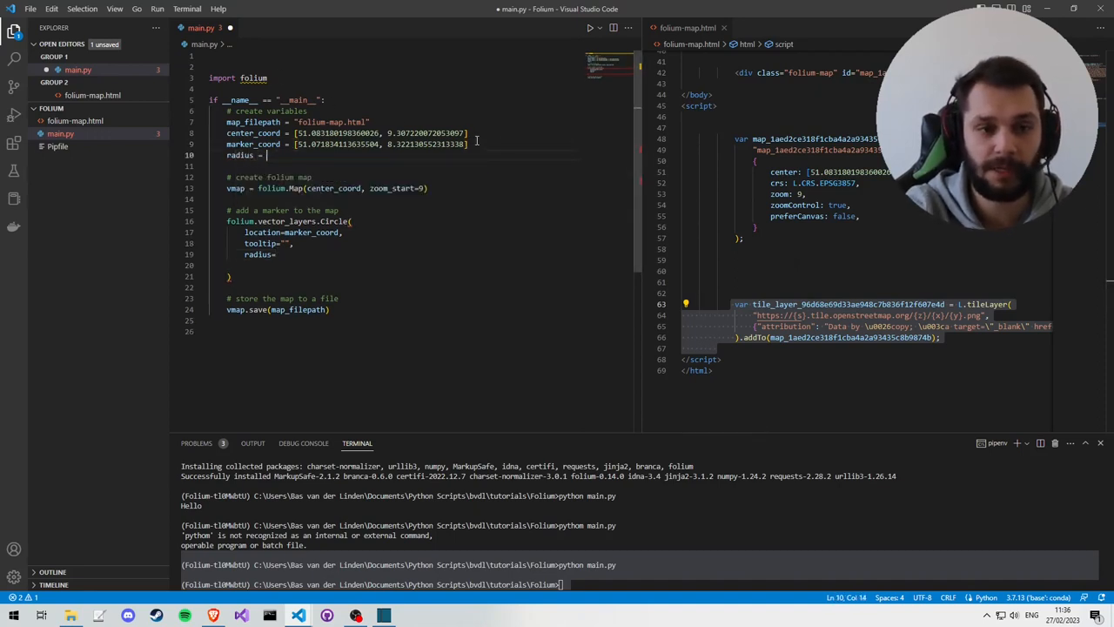
pyautogui.press('BackSpace')
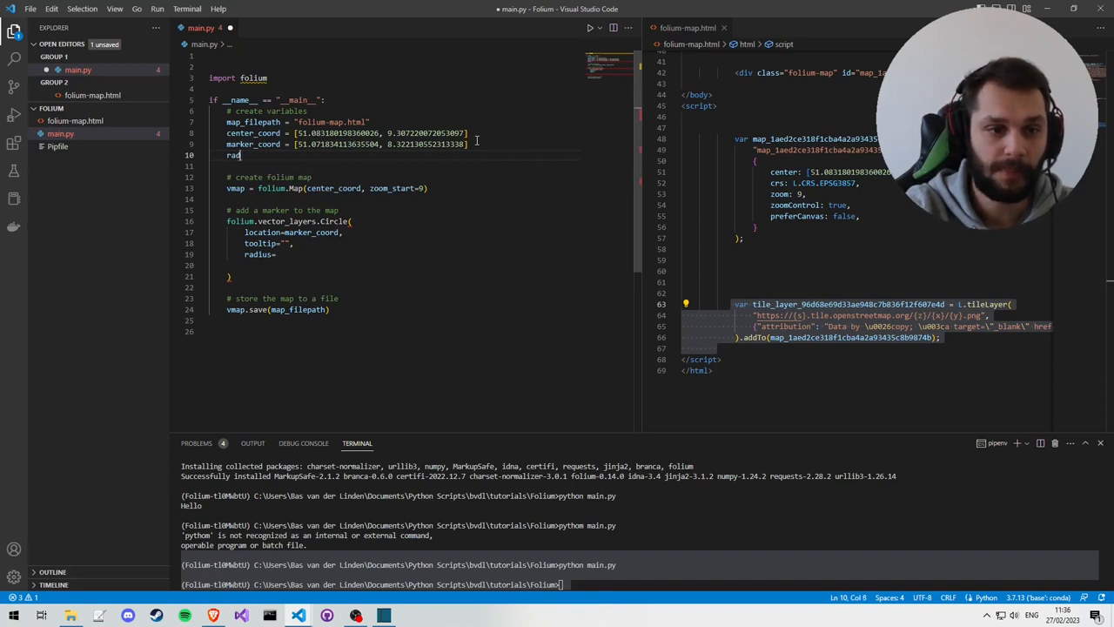
pyautogui.write('marker_r')
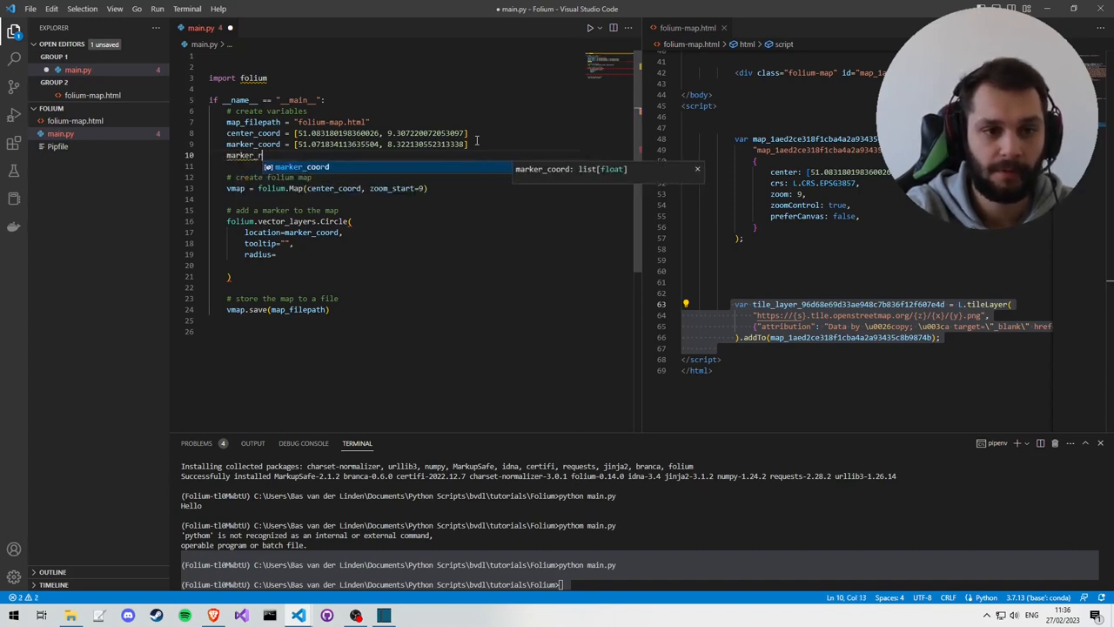
pyautogui.write('adius = 2')
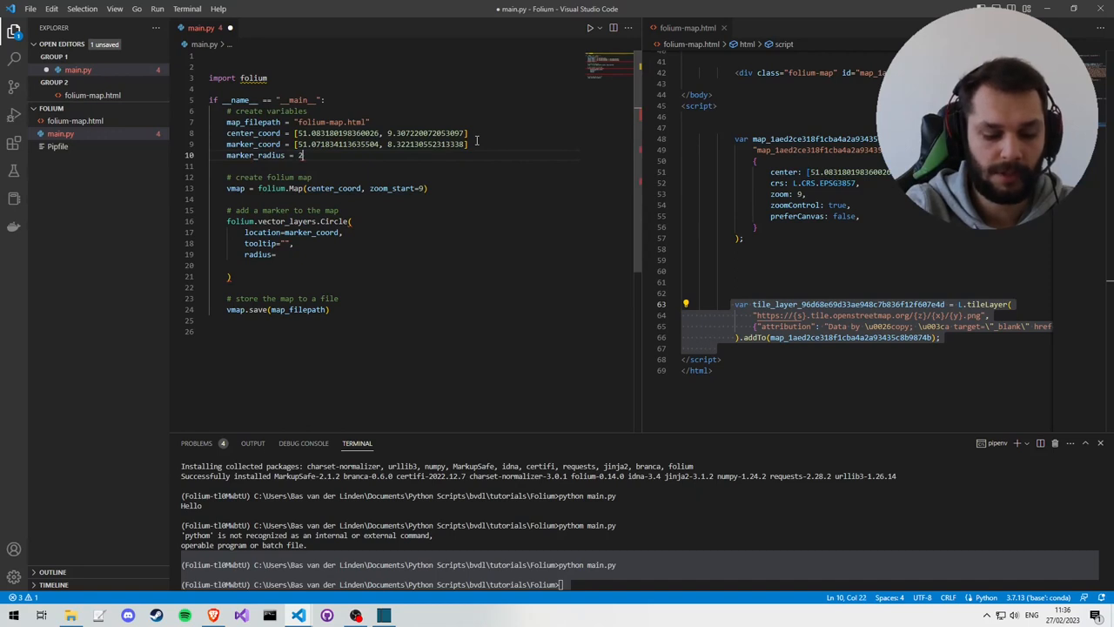
pyautogui.write('5_000')
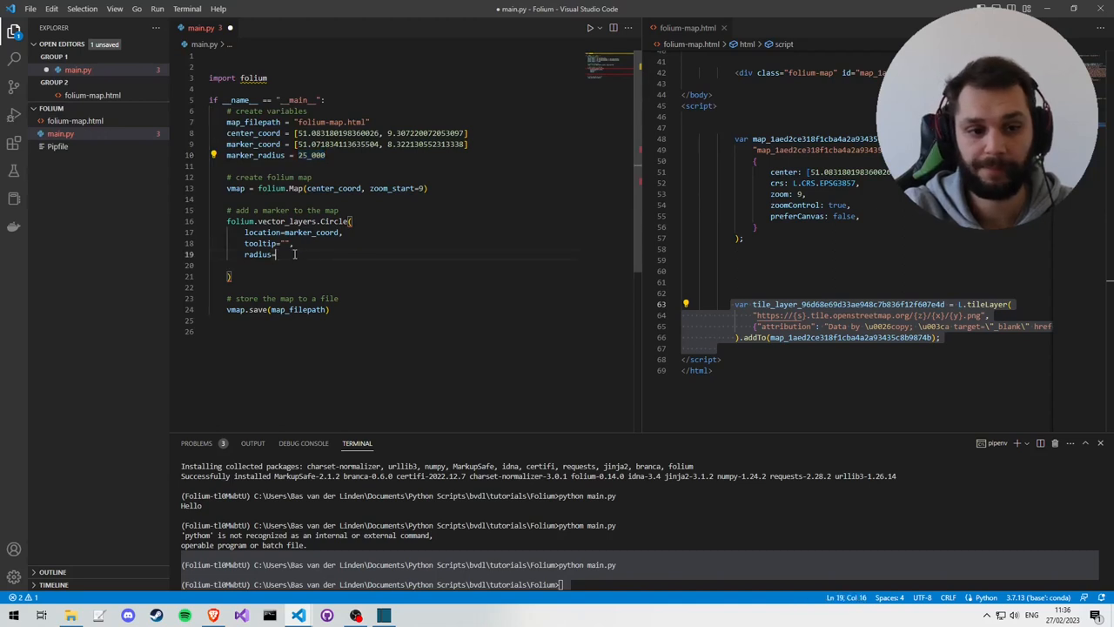
# Set radius=marker_radius, color="red", fill=True and fill_color="red" in the Circle call.
pyautogui.write('radius,')
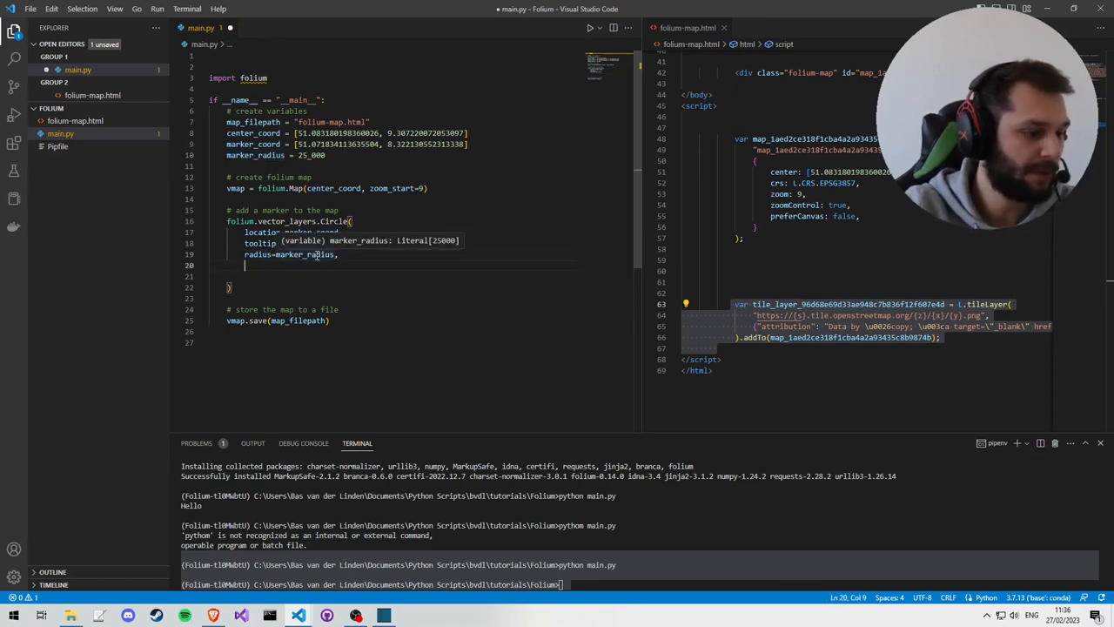
pyautogui.write('color="red",')
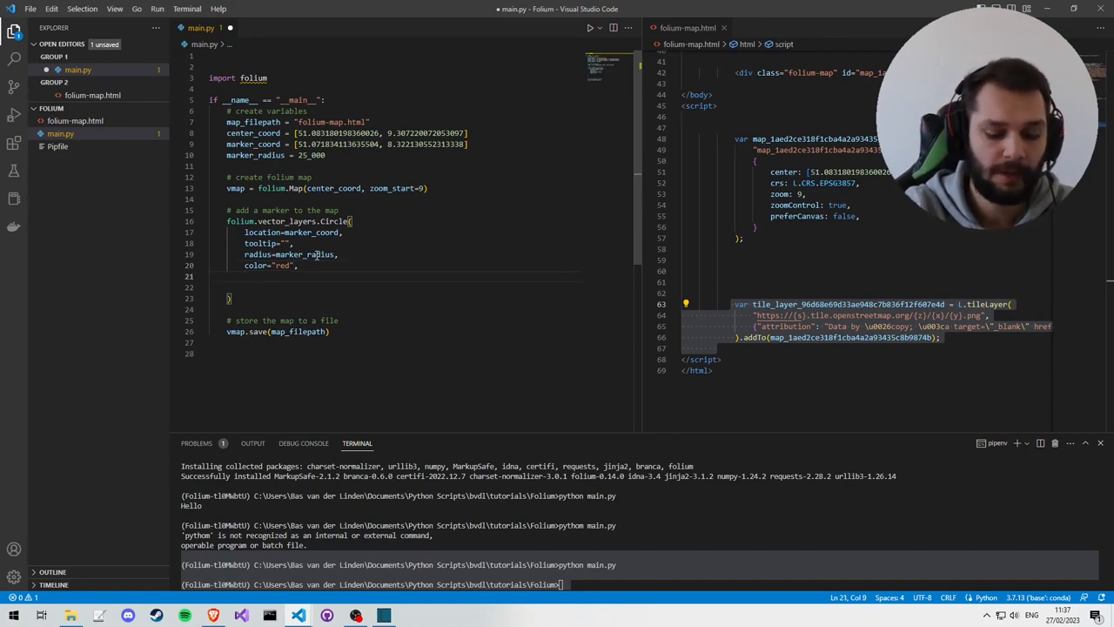
pyautogui.write('fill="')
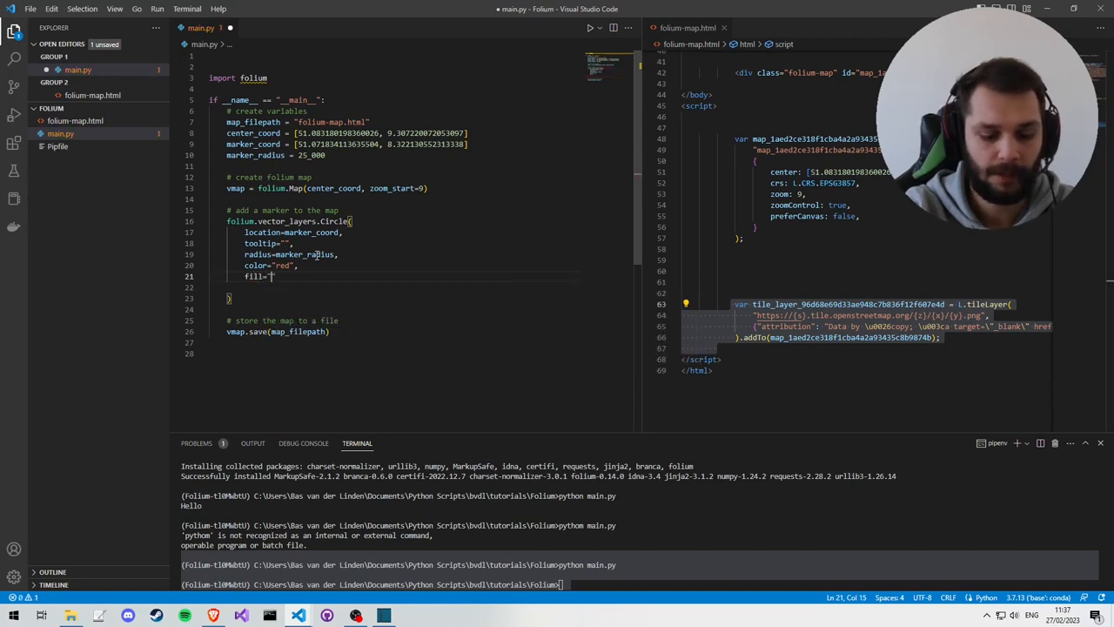
pyautogui.write('True,')
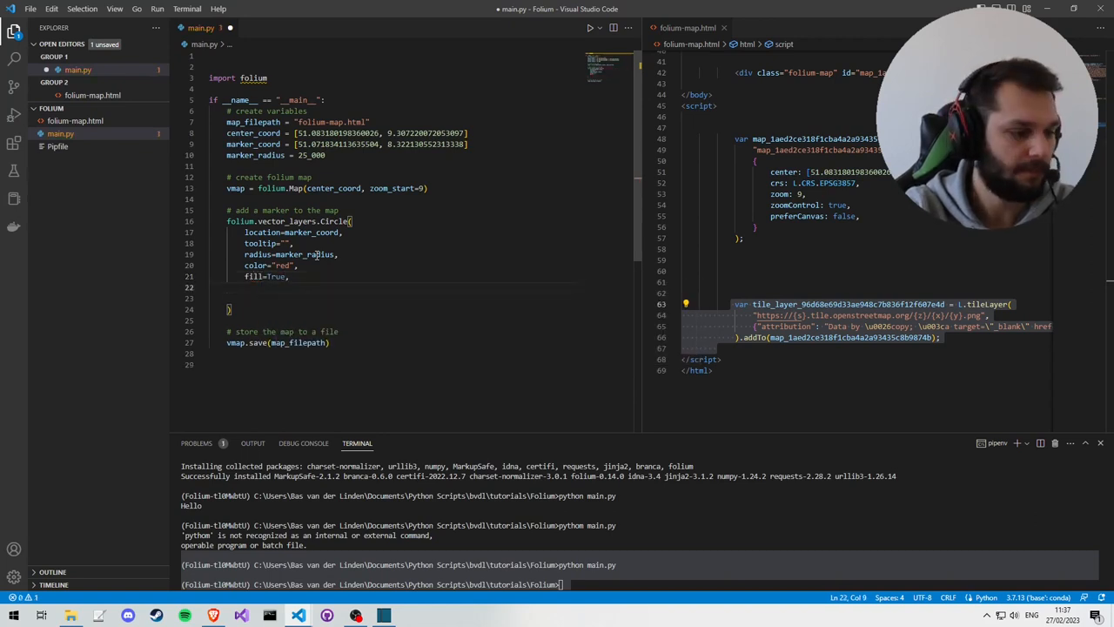
pyautogui.write('fill')
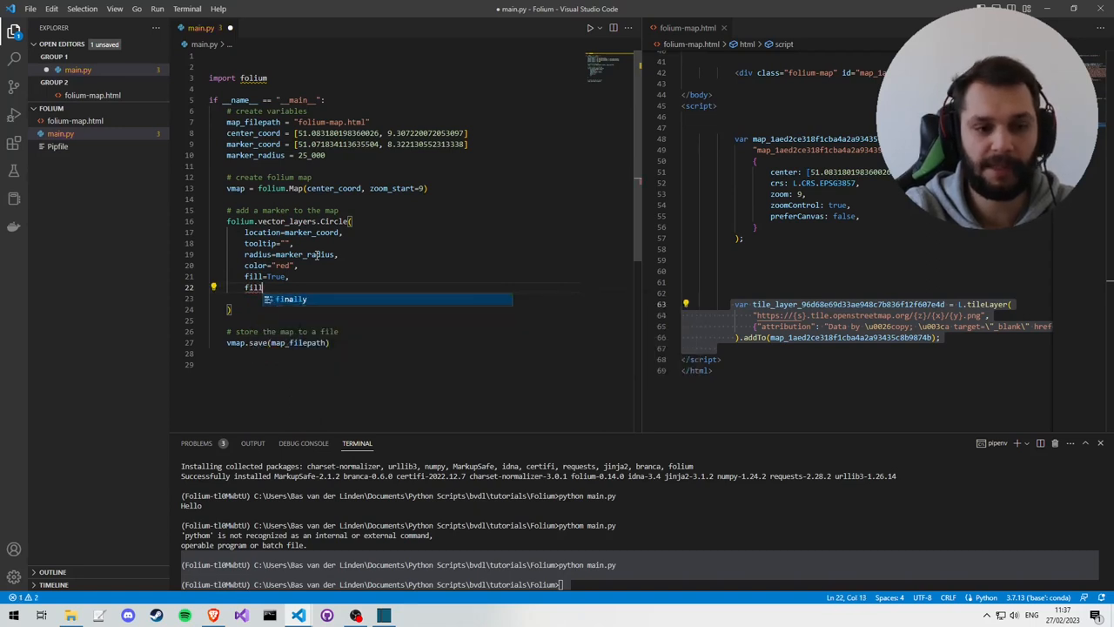
pyautogui.write('_color="red')
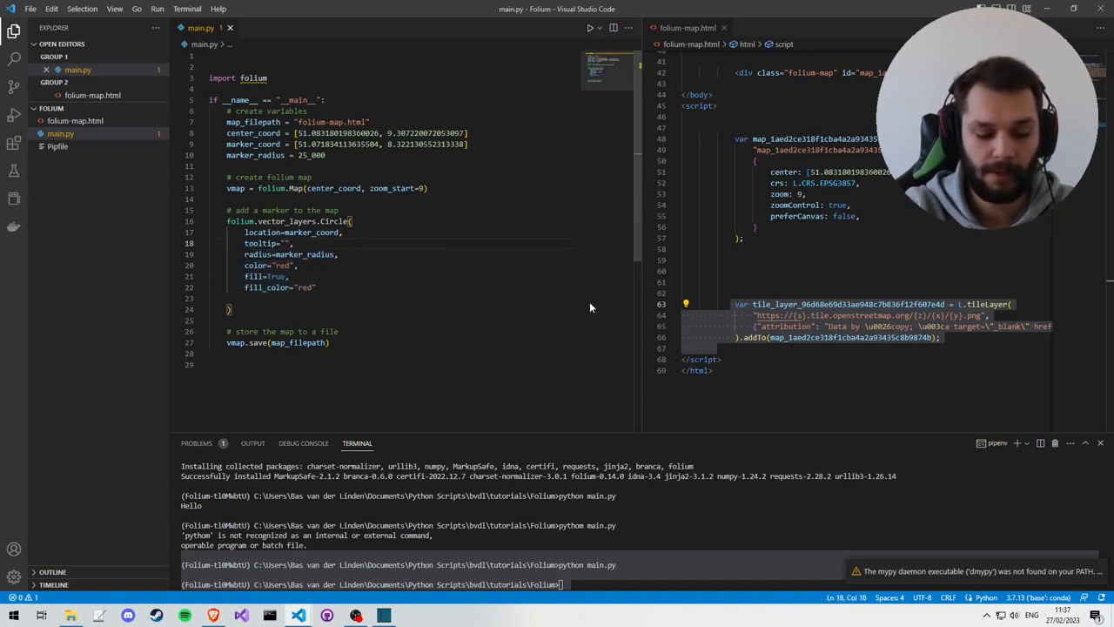
# Write tooltip f"The circle has radius {marker_radius}" and select 'circle' to change it to 'marker'.
pyautogui.write('The circle has radius {marker}r')
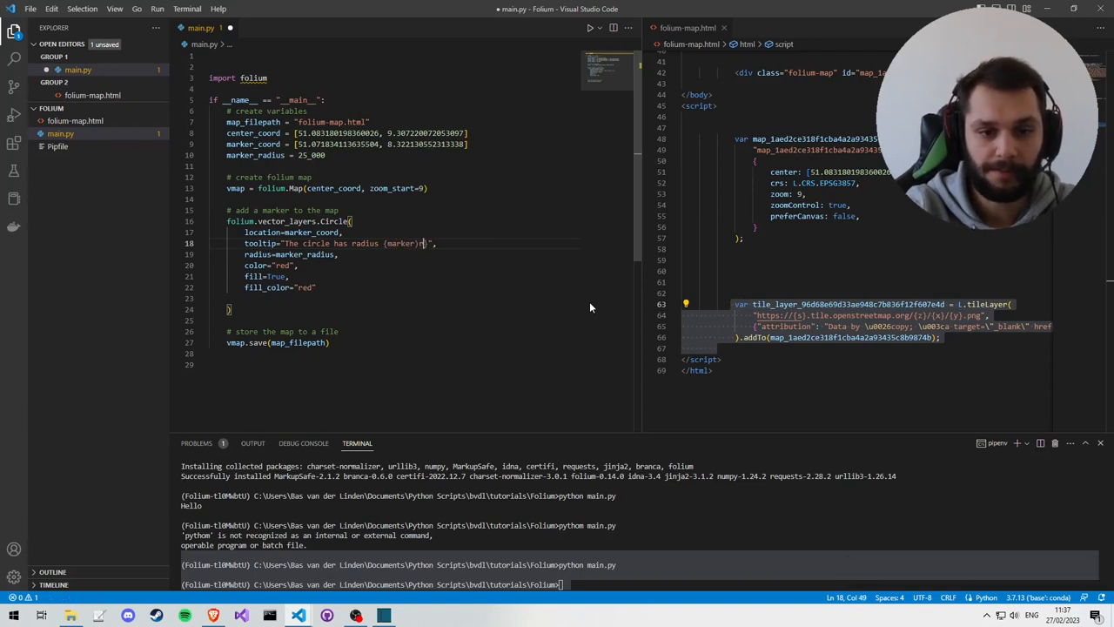
pyautogui.write('marker_radius')
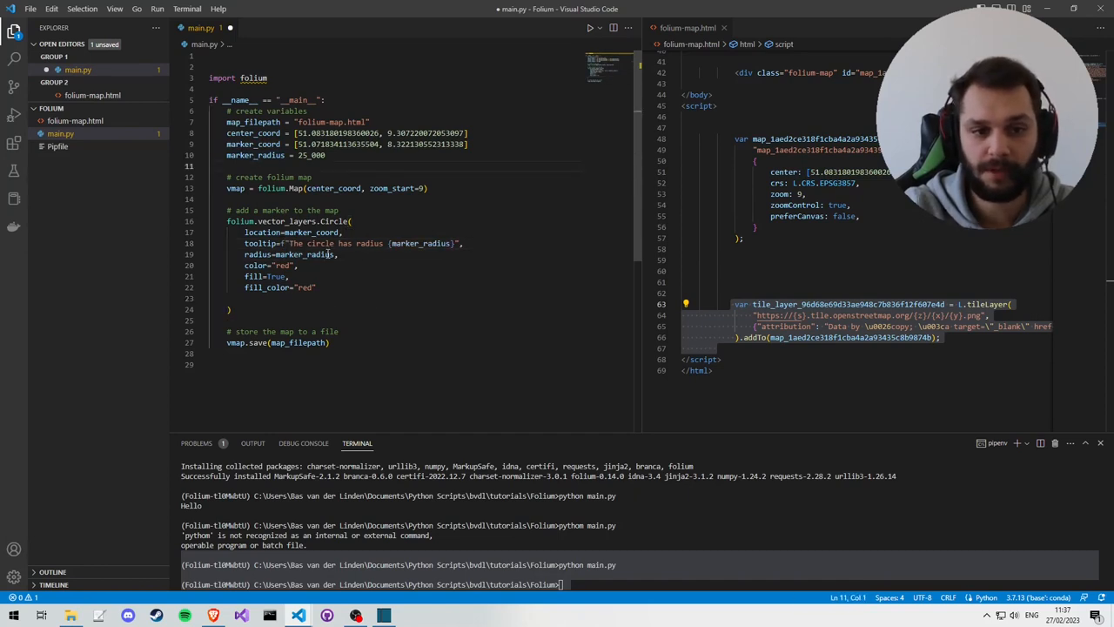
pyautogui.doubleClick(321, 244)
pyautogui.write('marker')
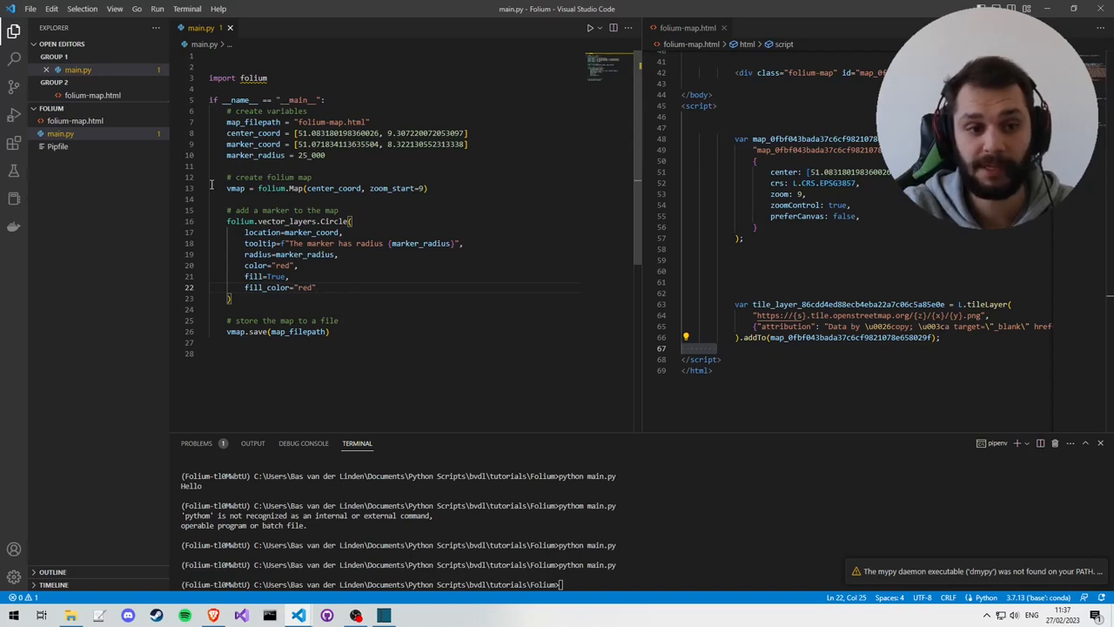
# Append .add_to(vmap) to the Circle call so the marker is drawn on the map.
pyautogui.moveTo(226, 178); pyautogui.dragTo(428, 188)
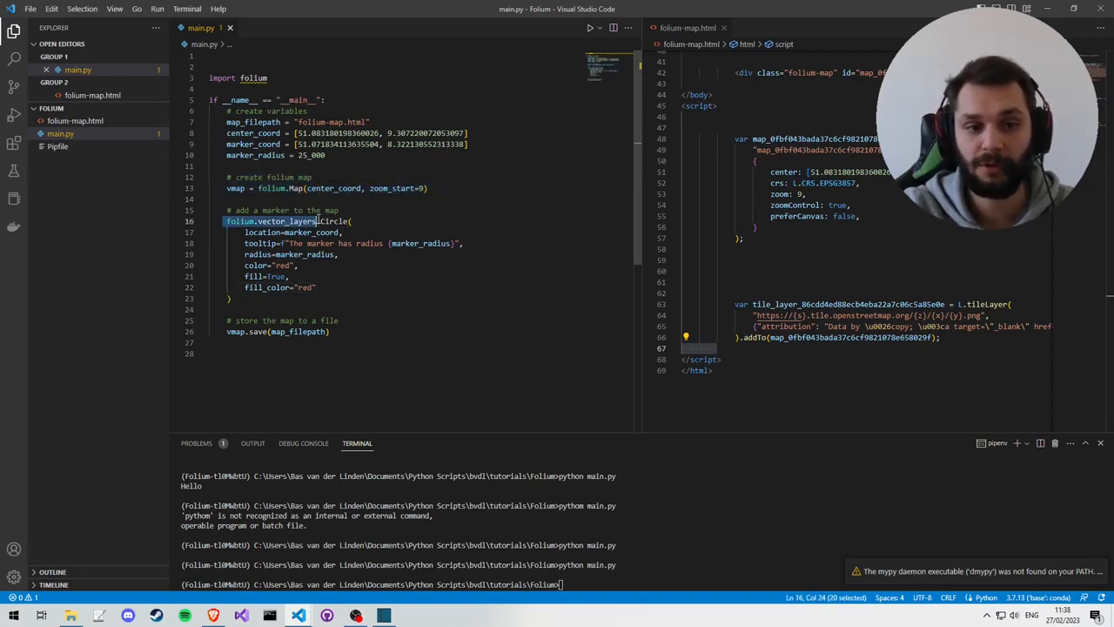
pyautogui.doubleClick(331, 219)
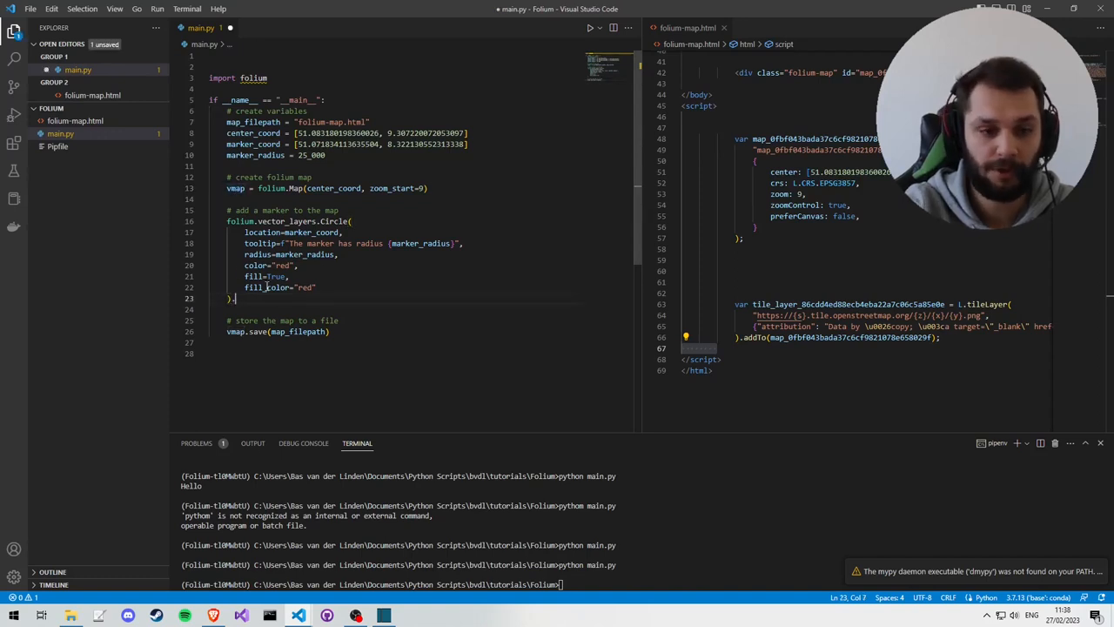
pyautogui.write('.add_to()')
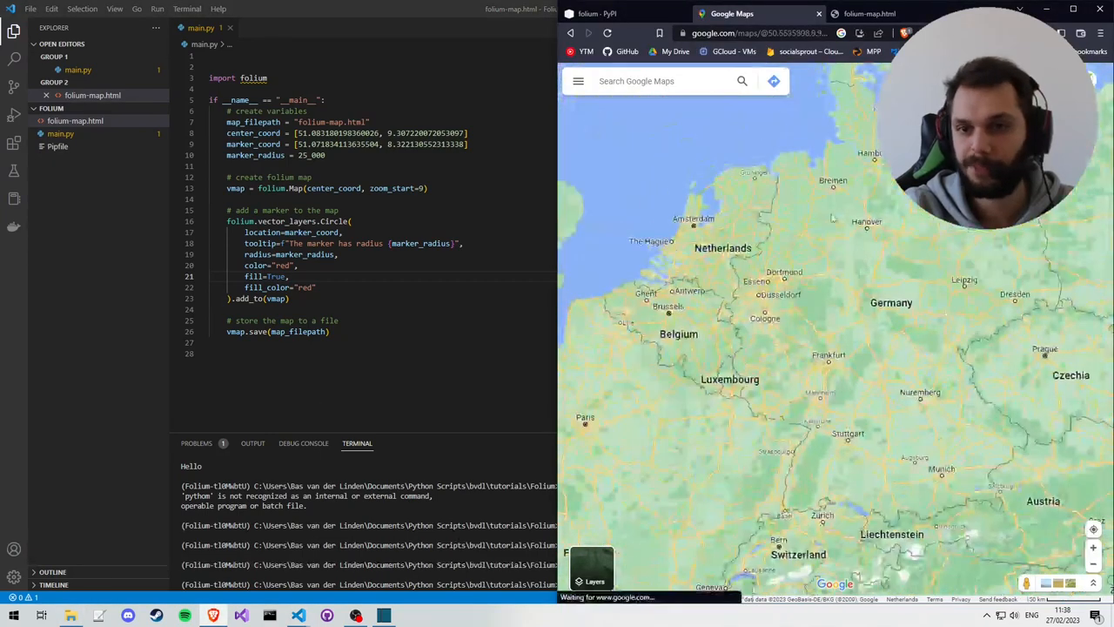
# Return from Chrome to the VS Code editor to rerun main.py.
pyautogui.click(868, 14)
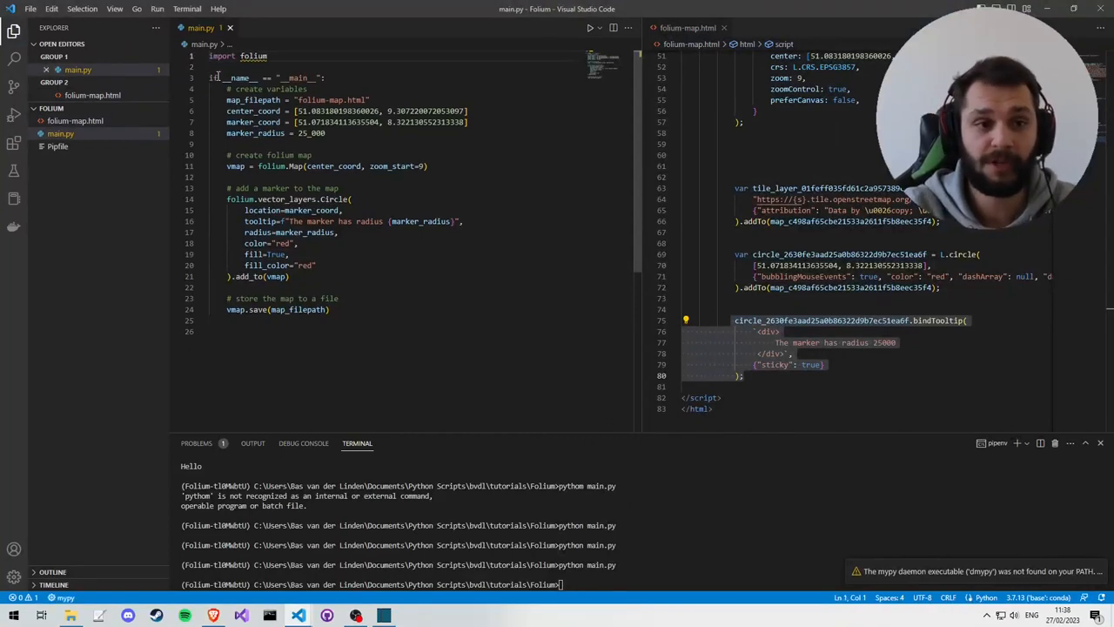
pyautogui.moveTo(432, 518)
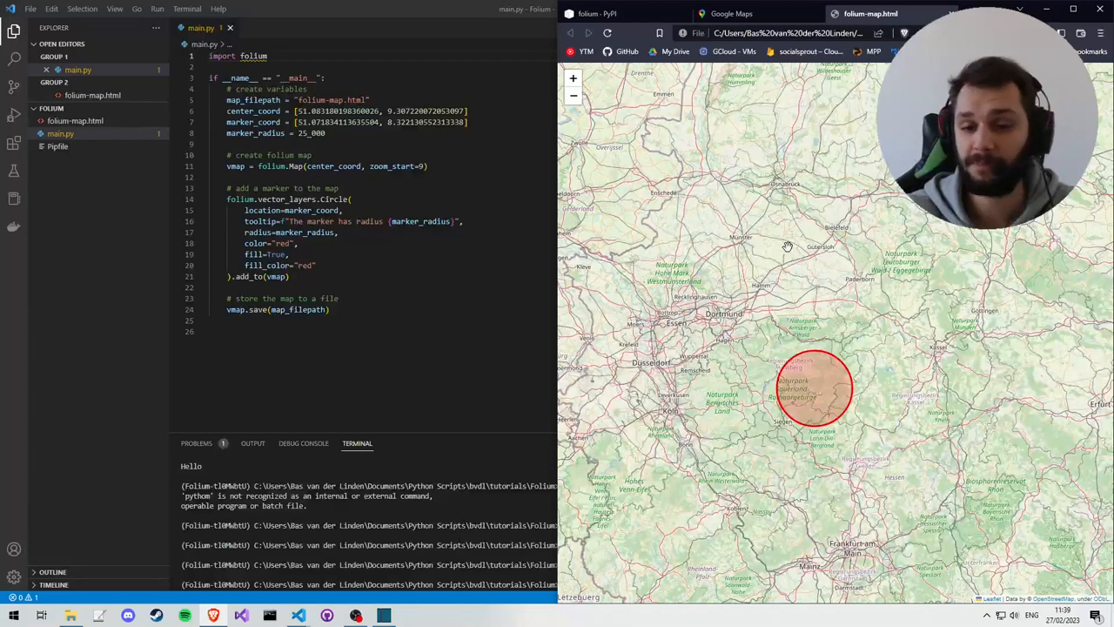
pyautogui.moveTo(843, 94)
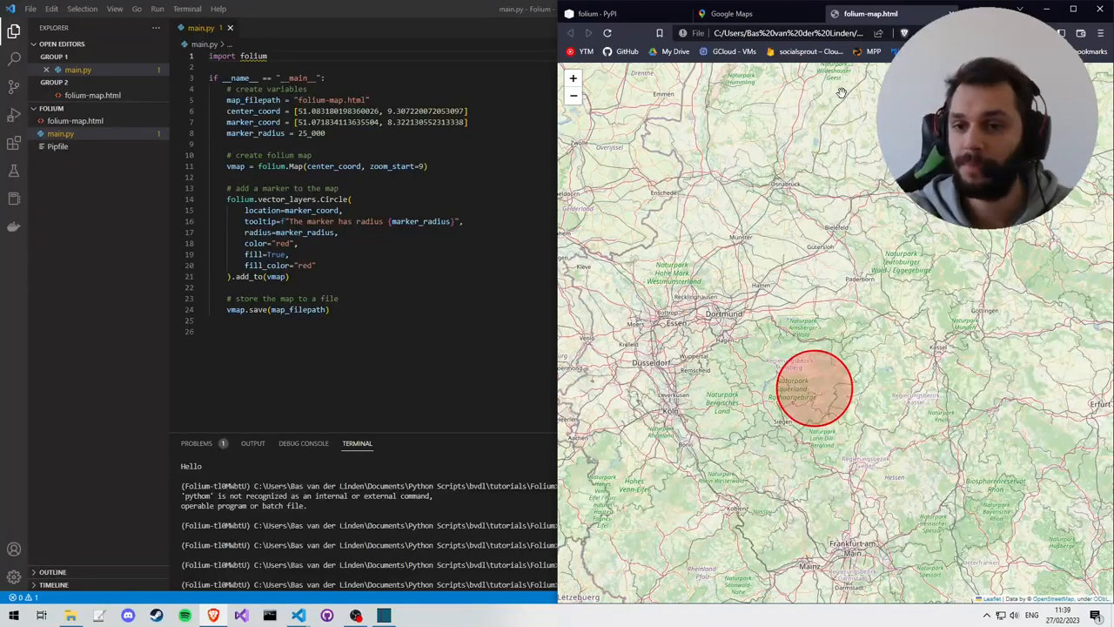